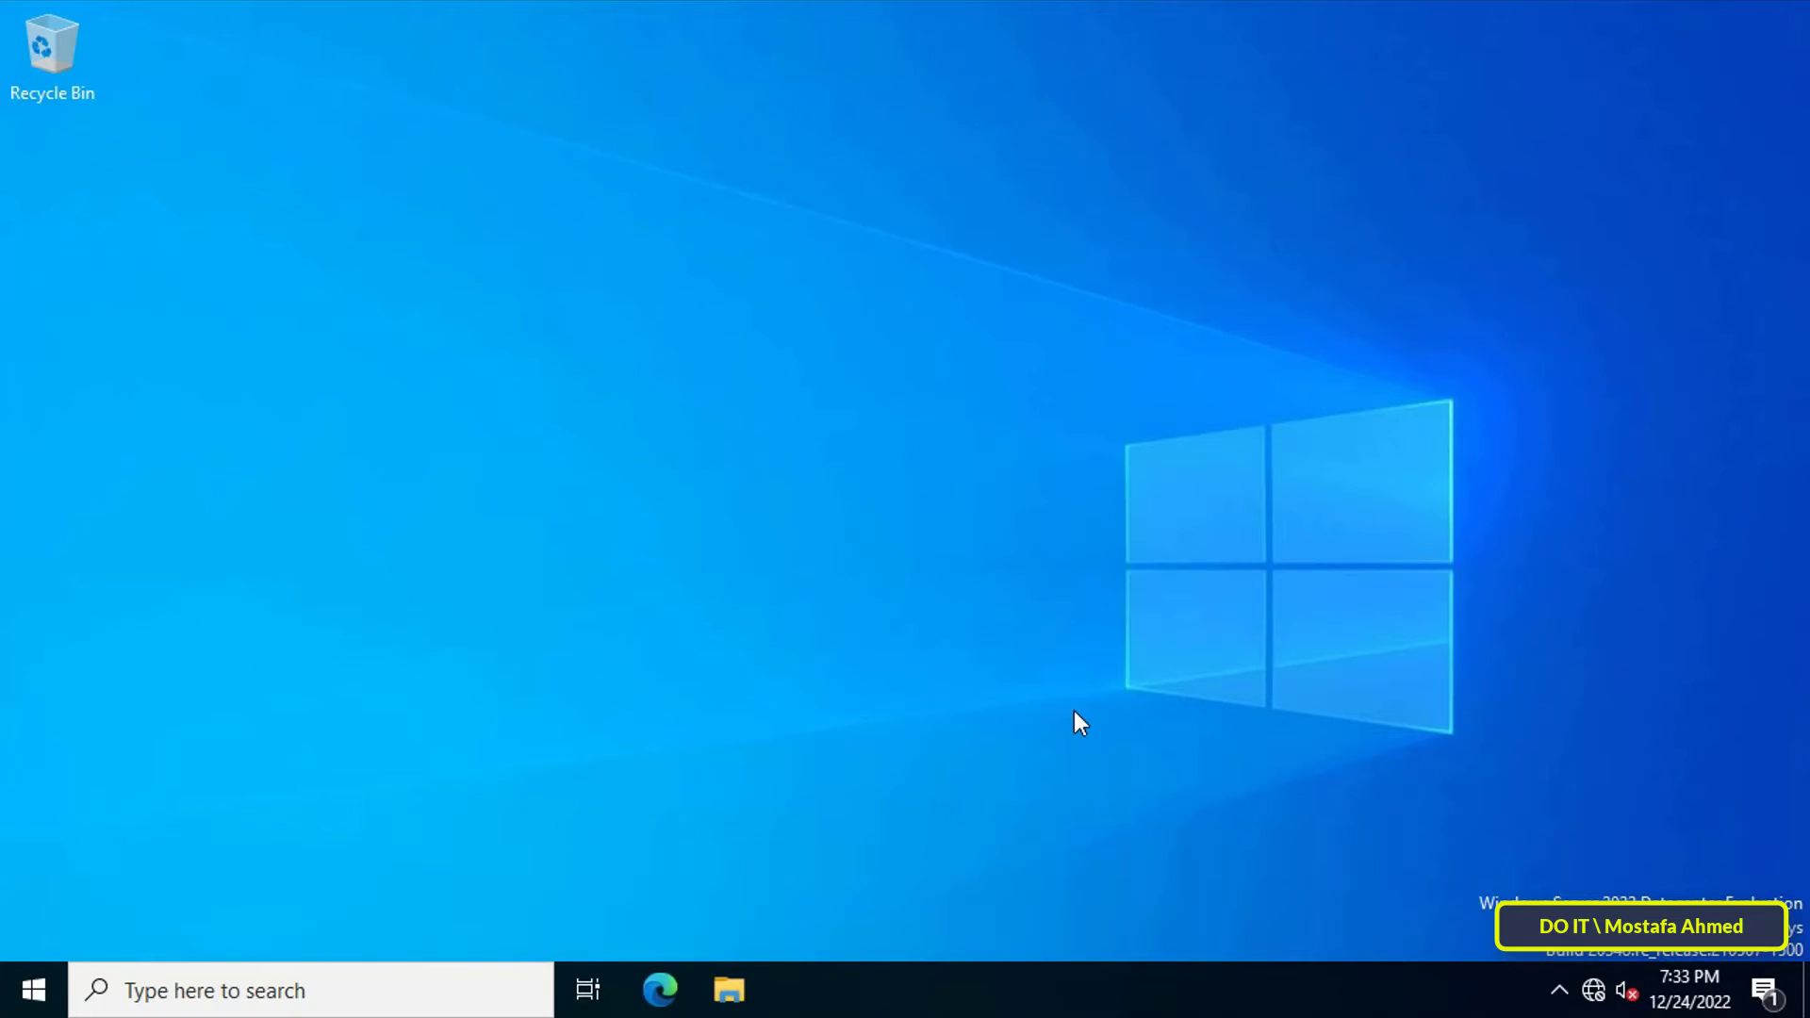
Launch Server Manager from Start and start Computer Management from its Tools menu
click(32, 990)
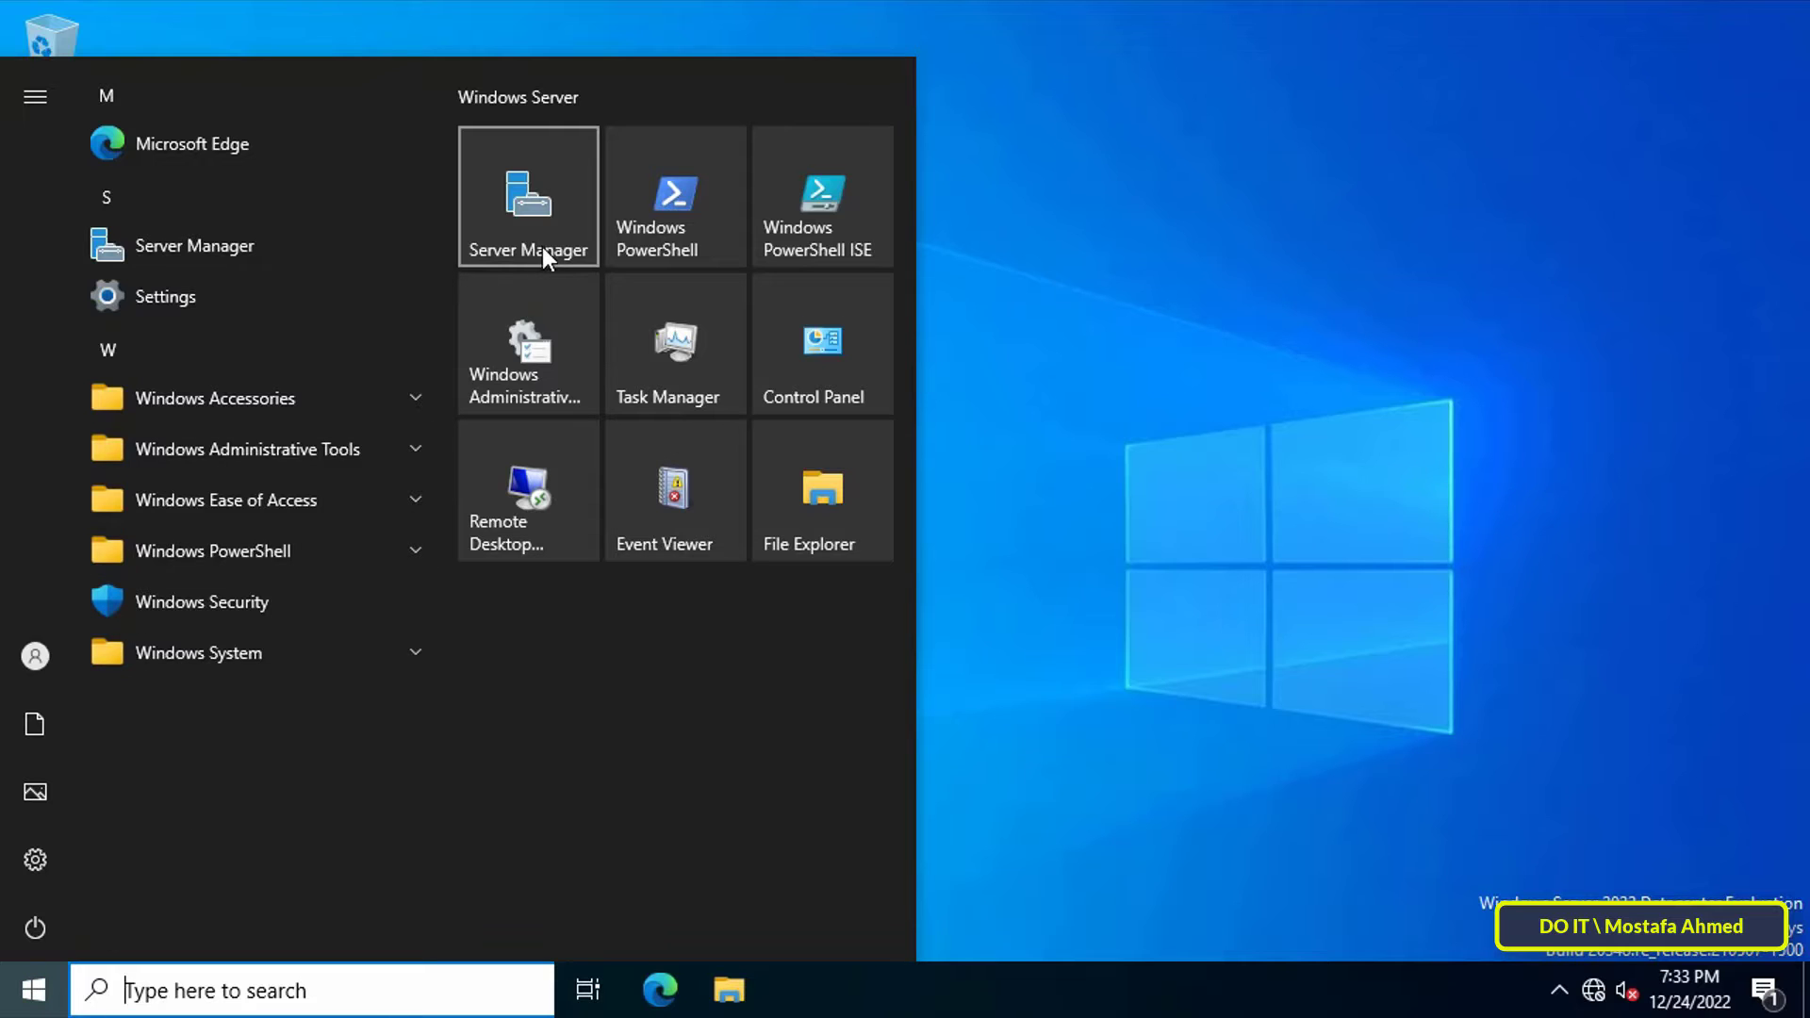
click(526, 196)
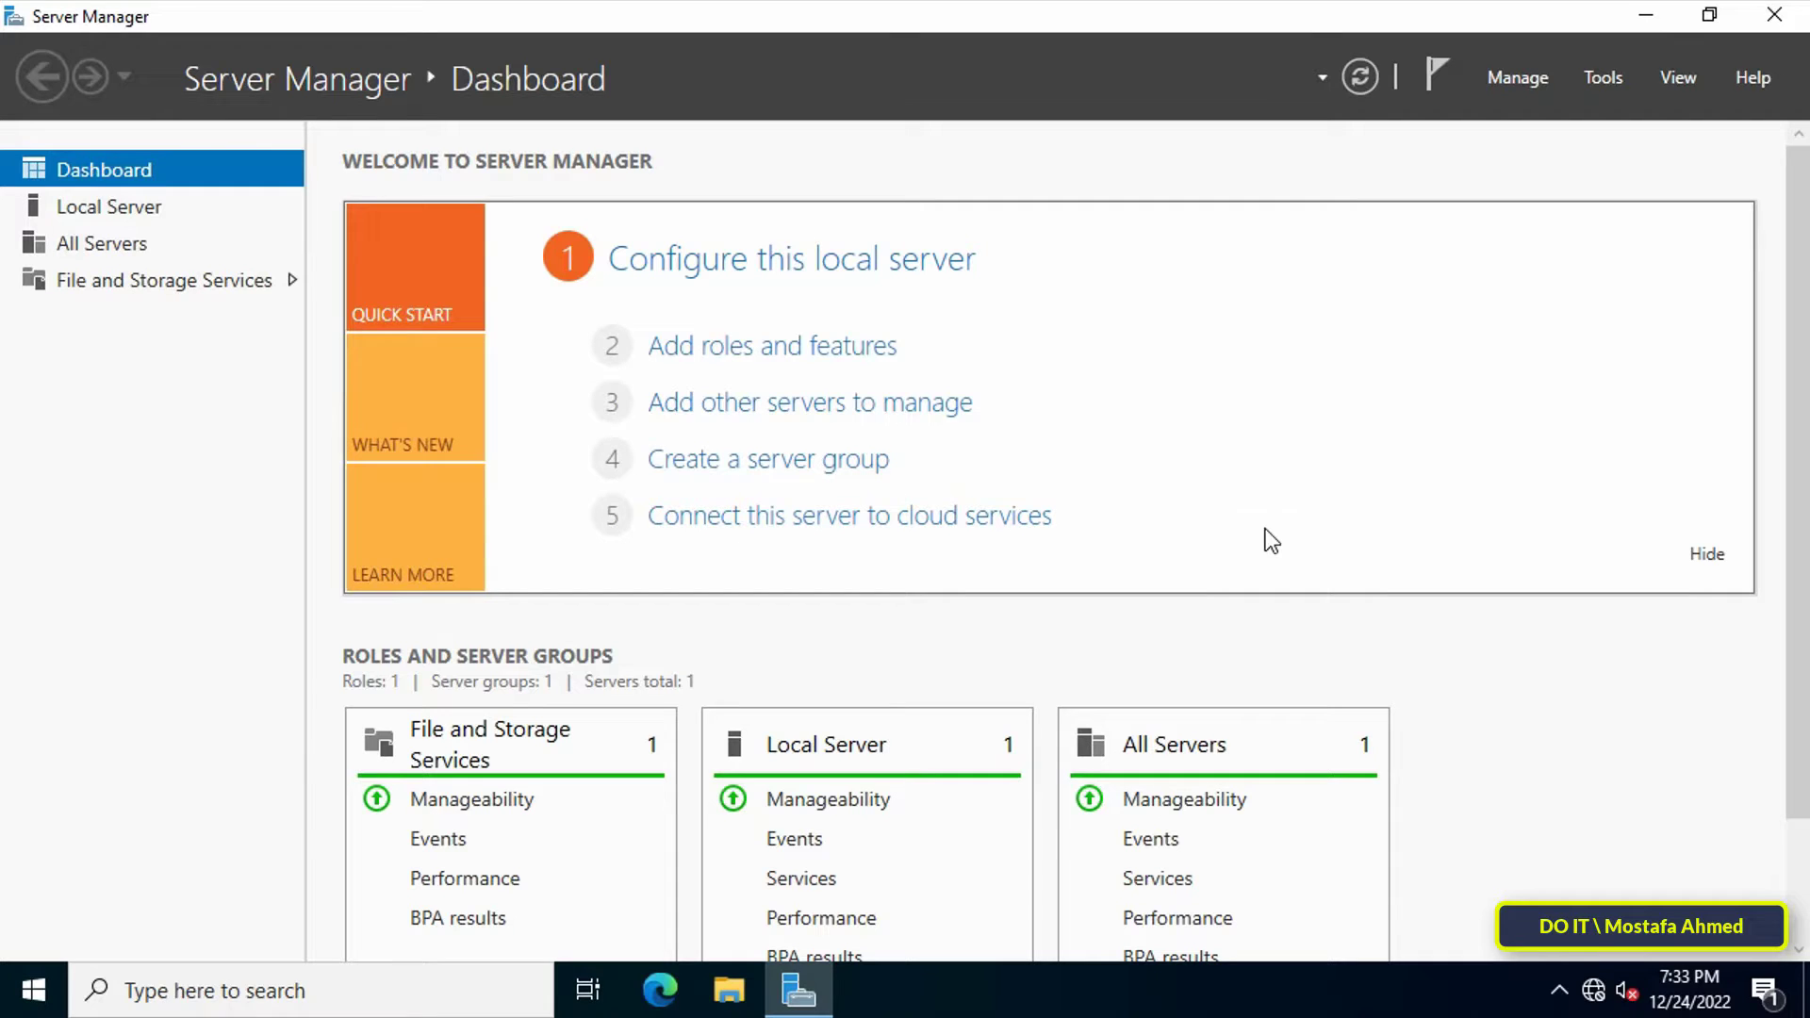
click(1603, 77)
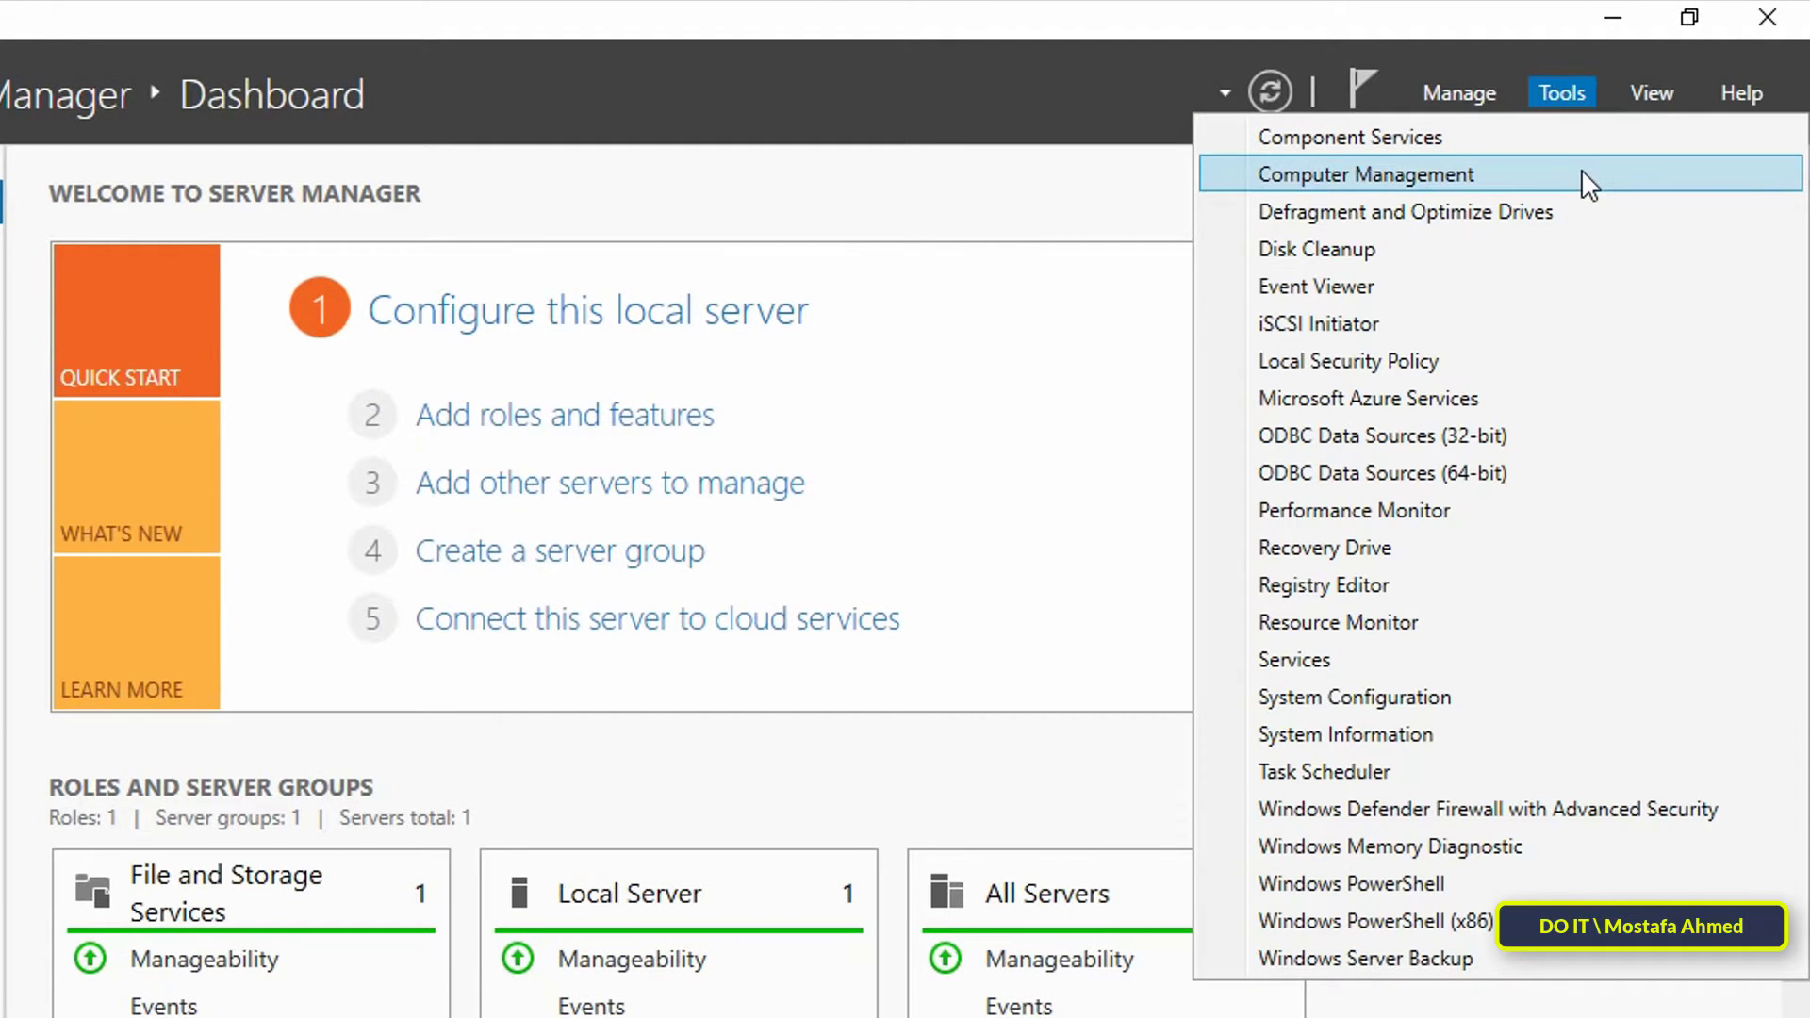
mouse_move(1650, 188)
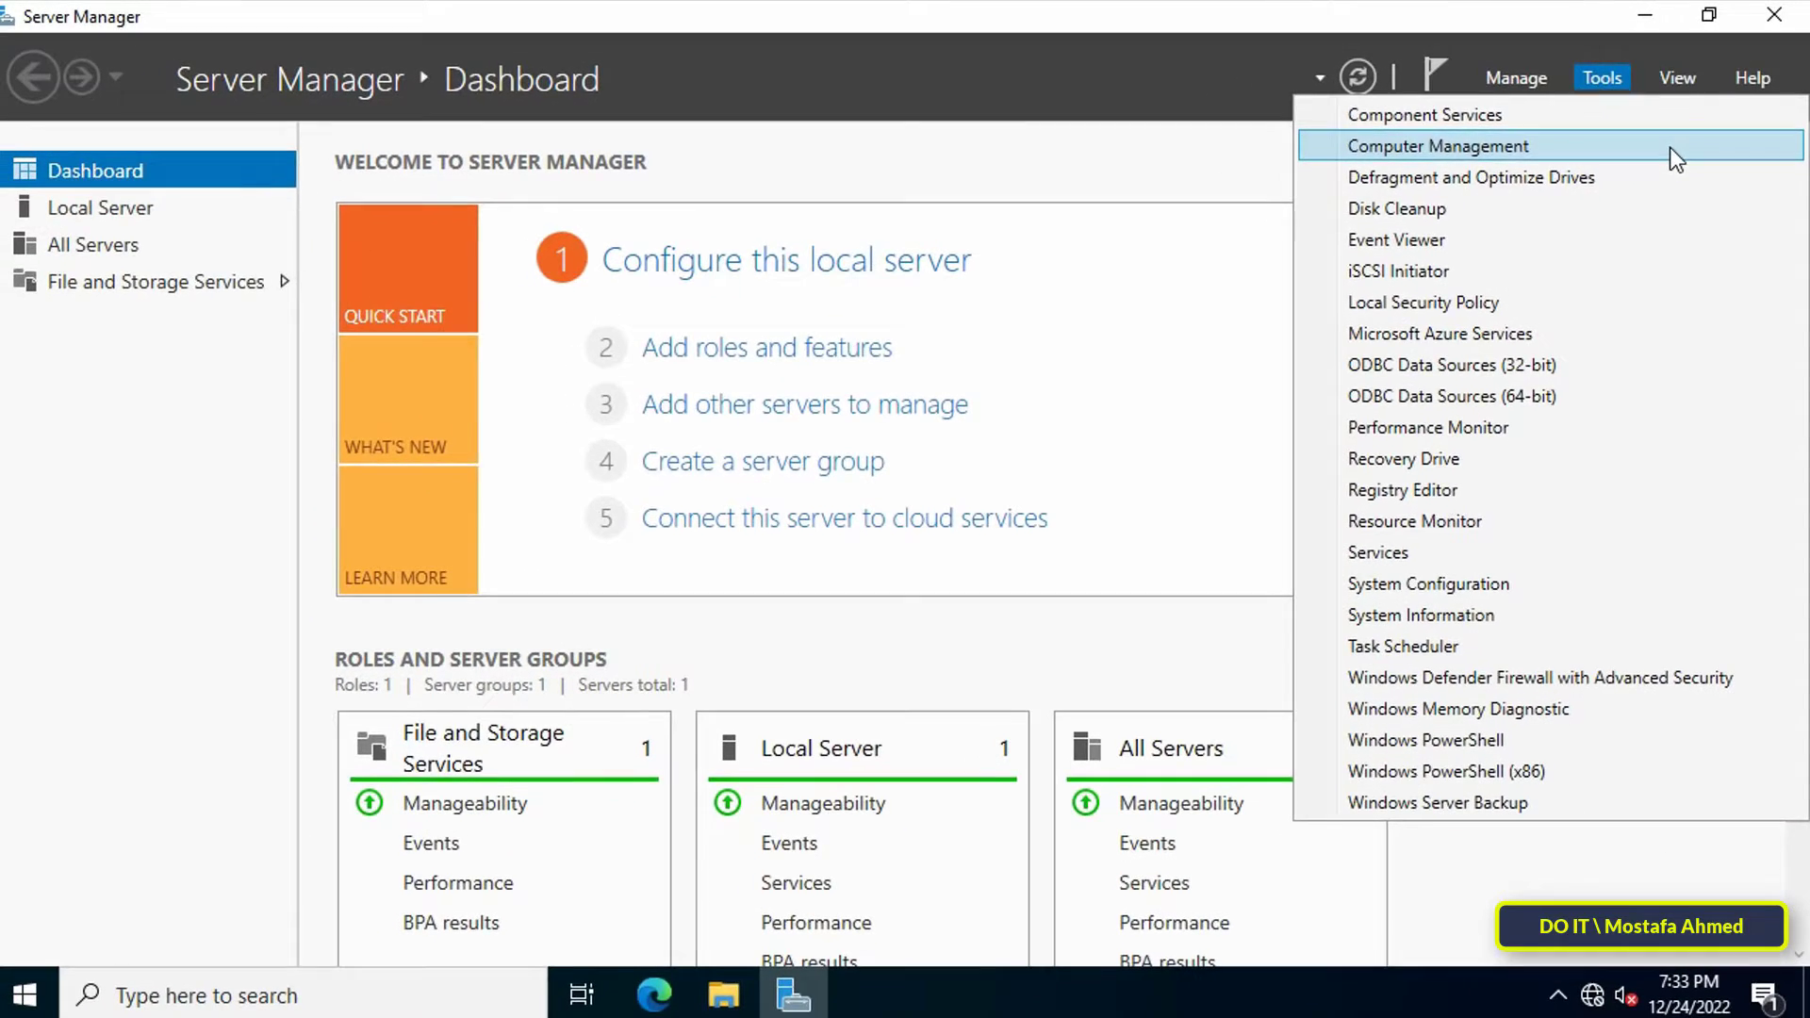
click(1436, 145)
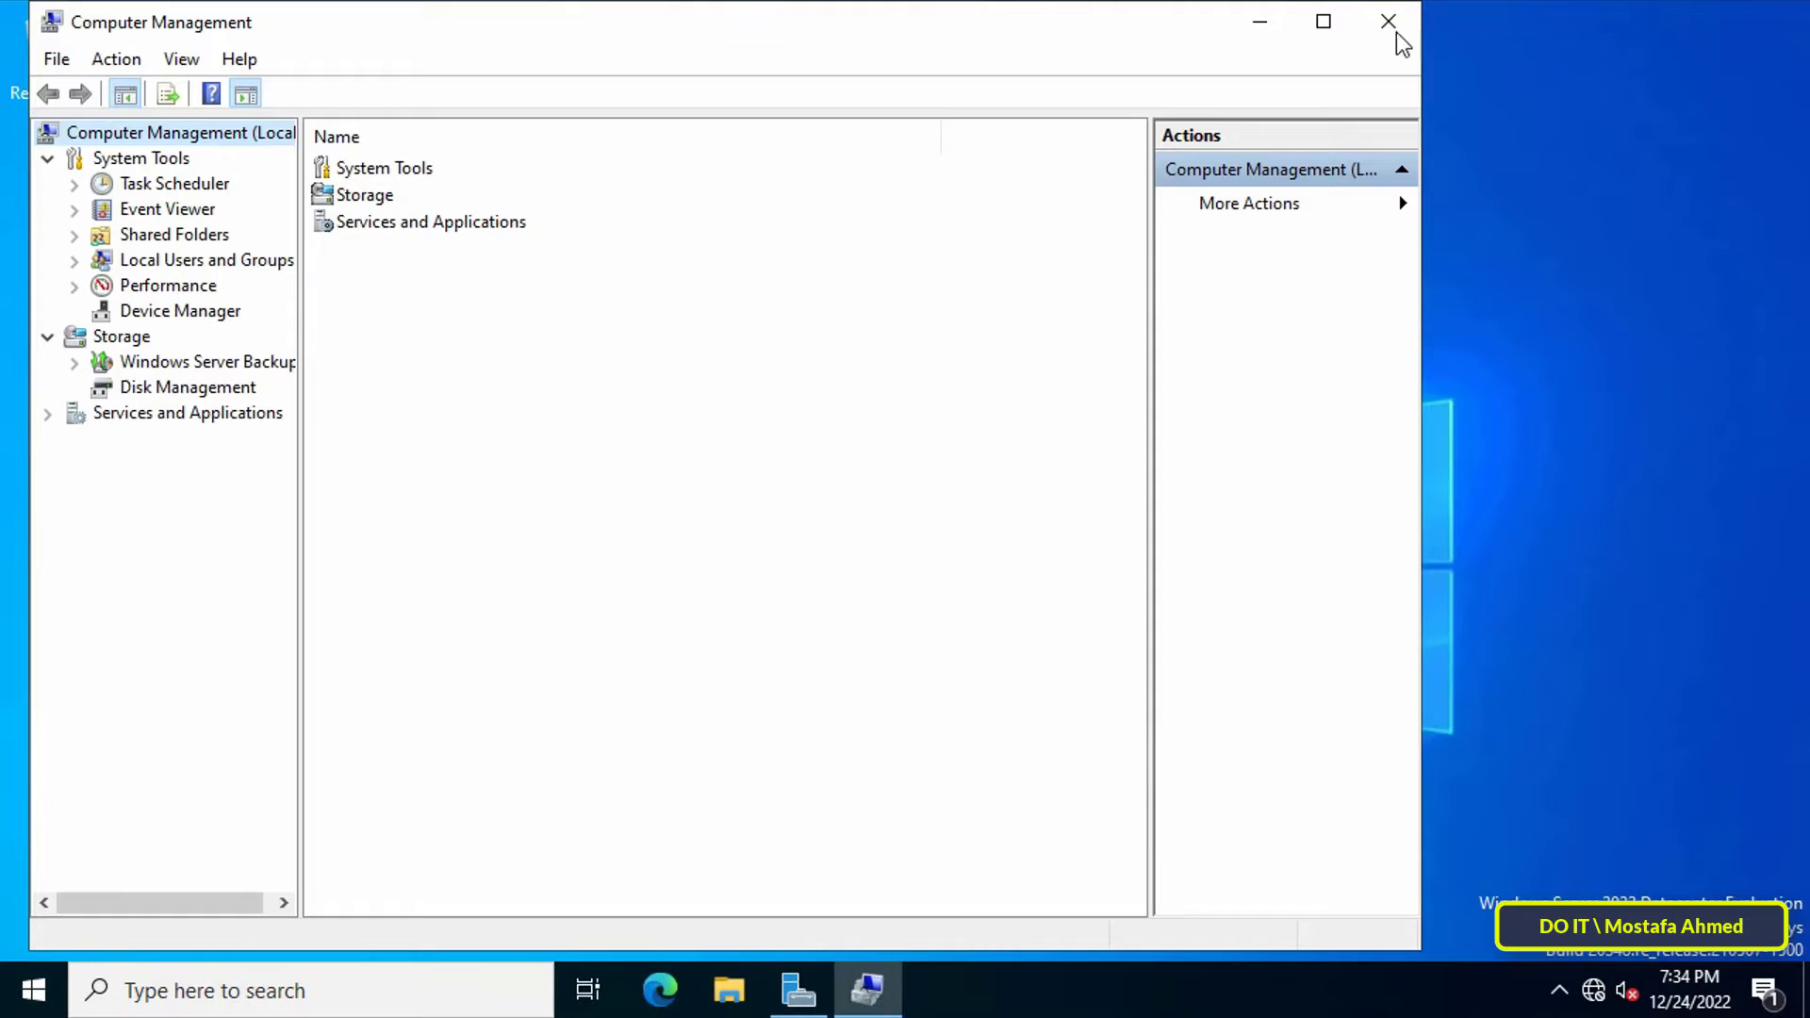
Maximize Computer Management and bring up the Users folder's actions under Local Users and Groups
click(1323, 21)
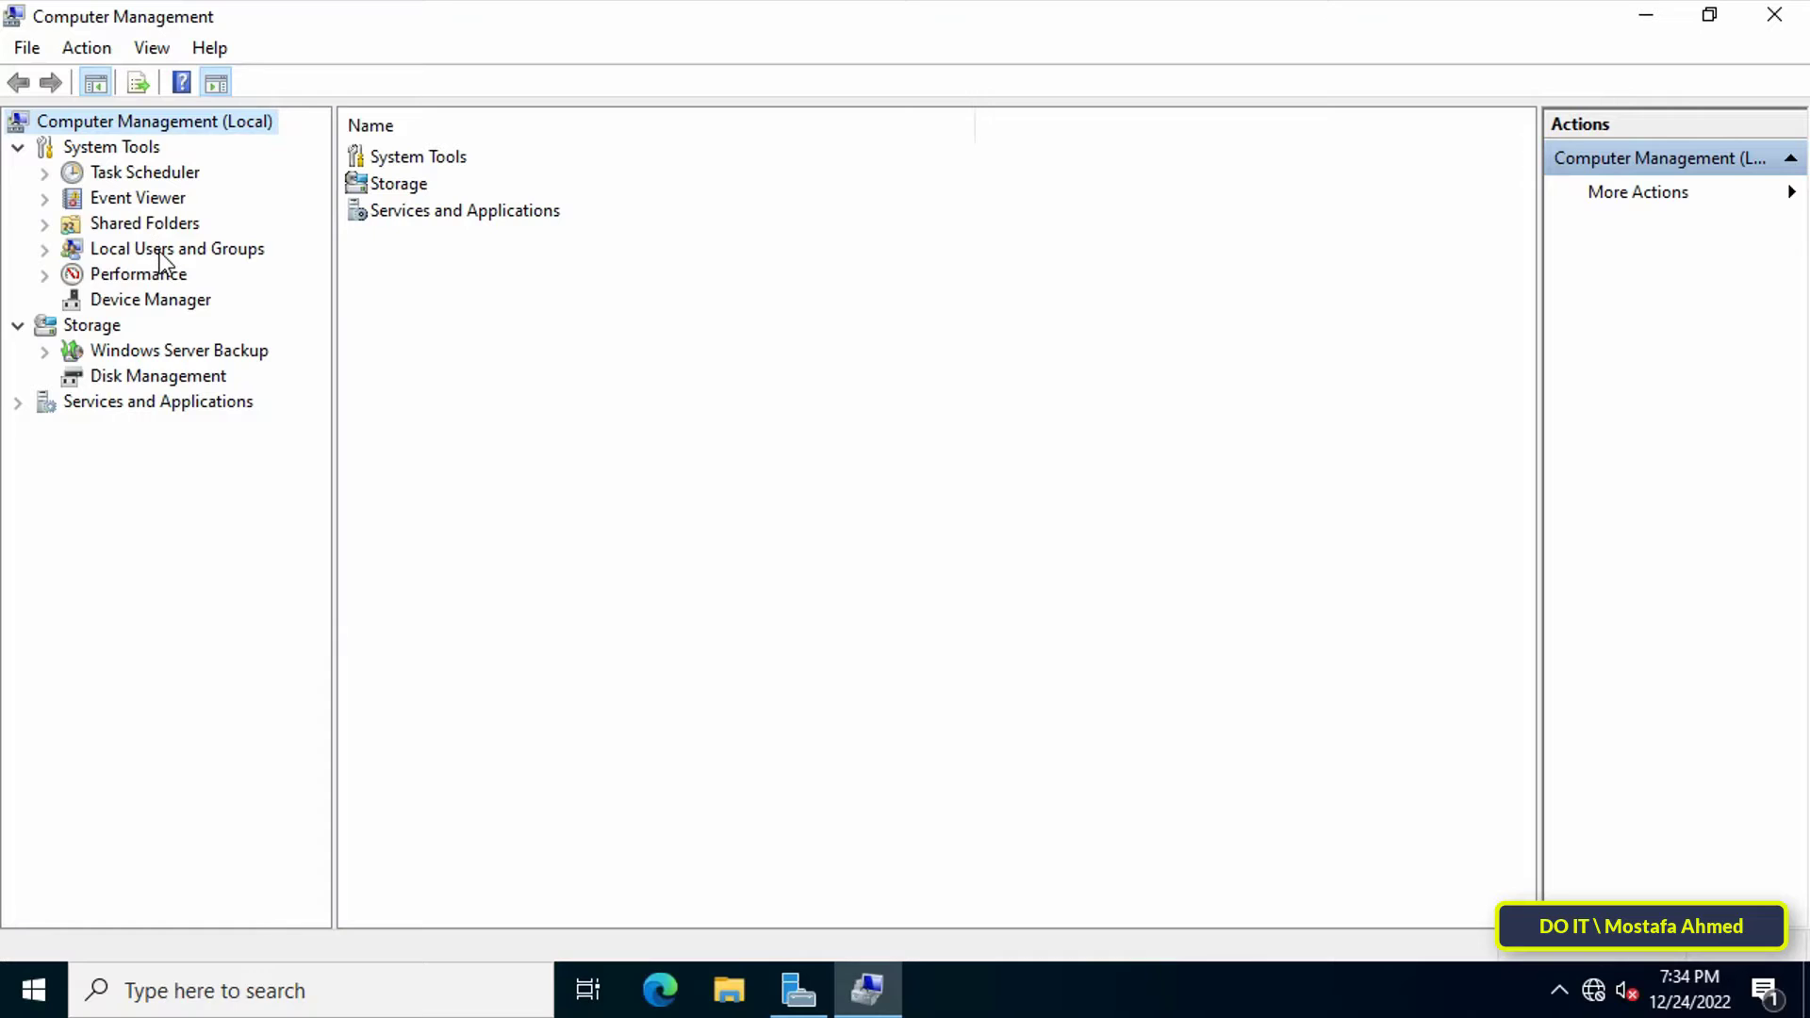
click(178, 249)
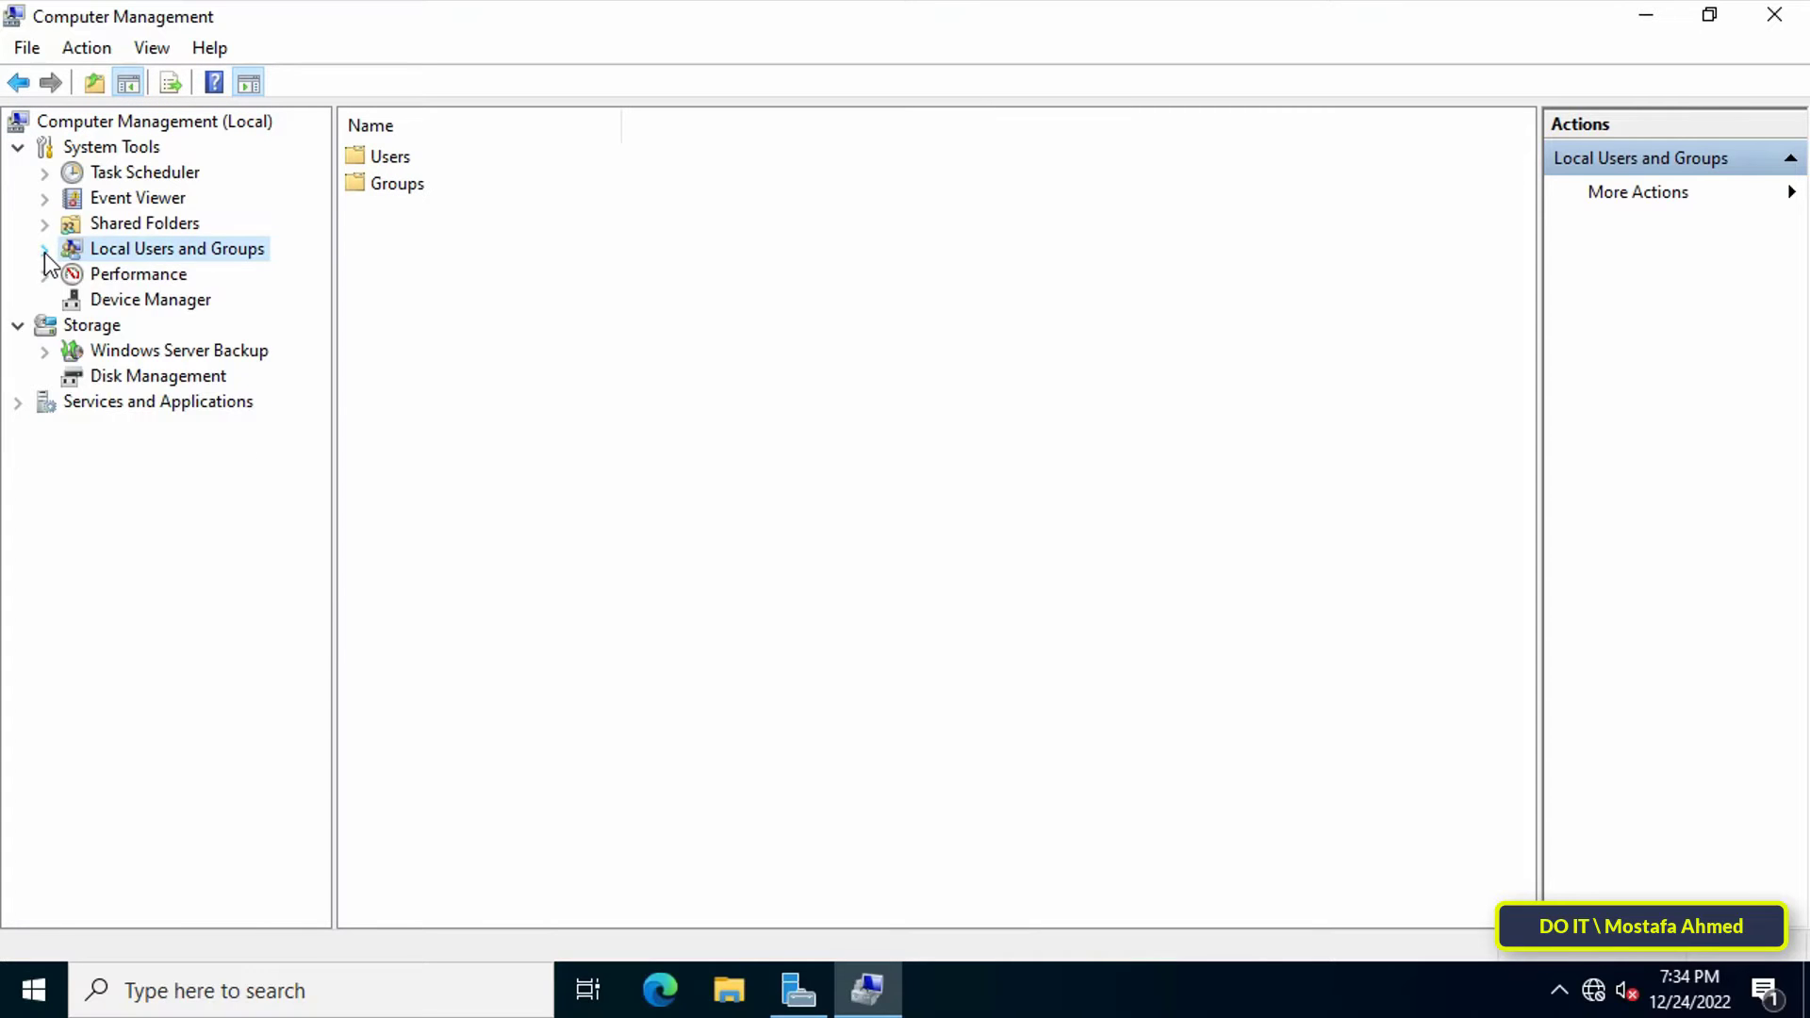
click(45, 248)
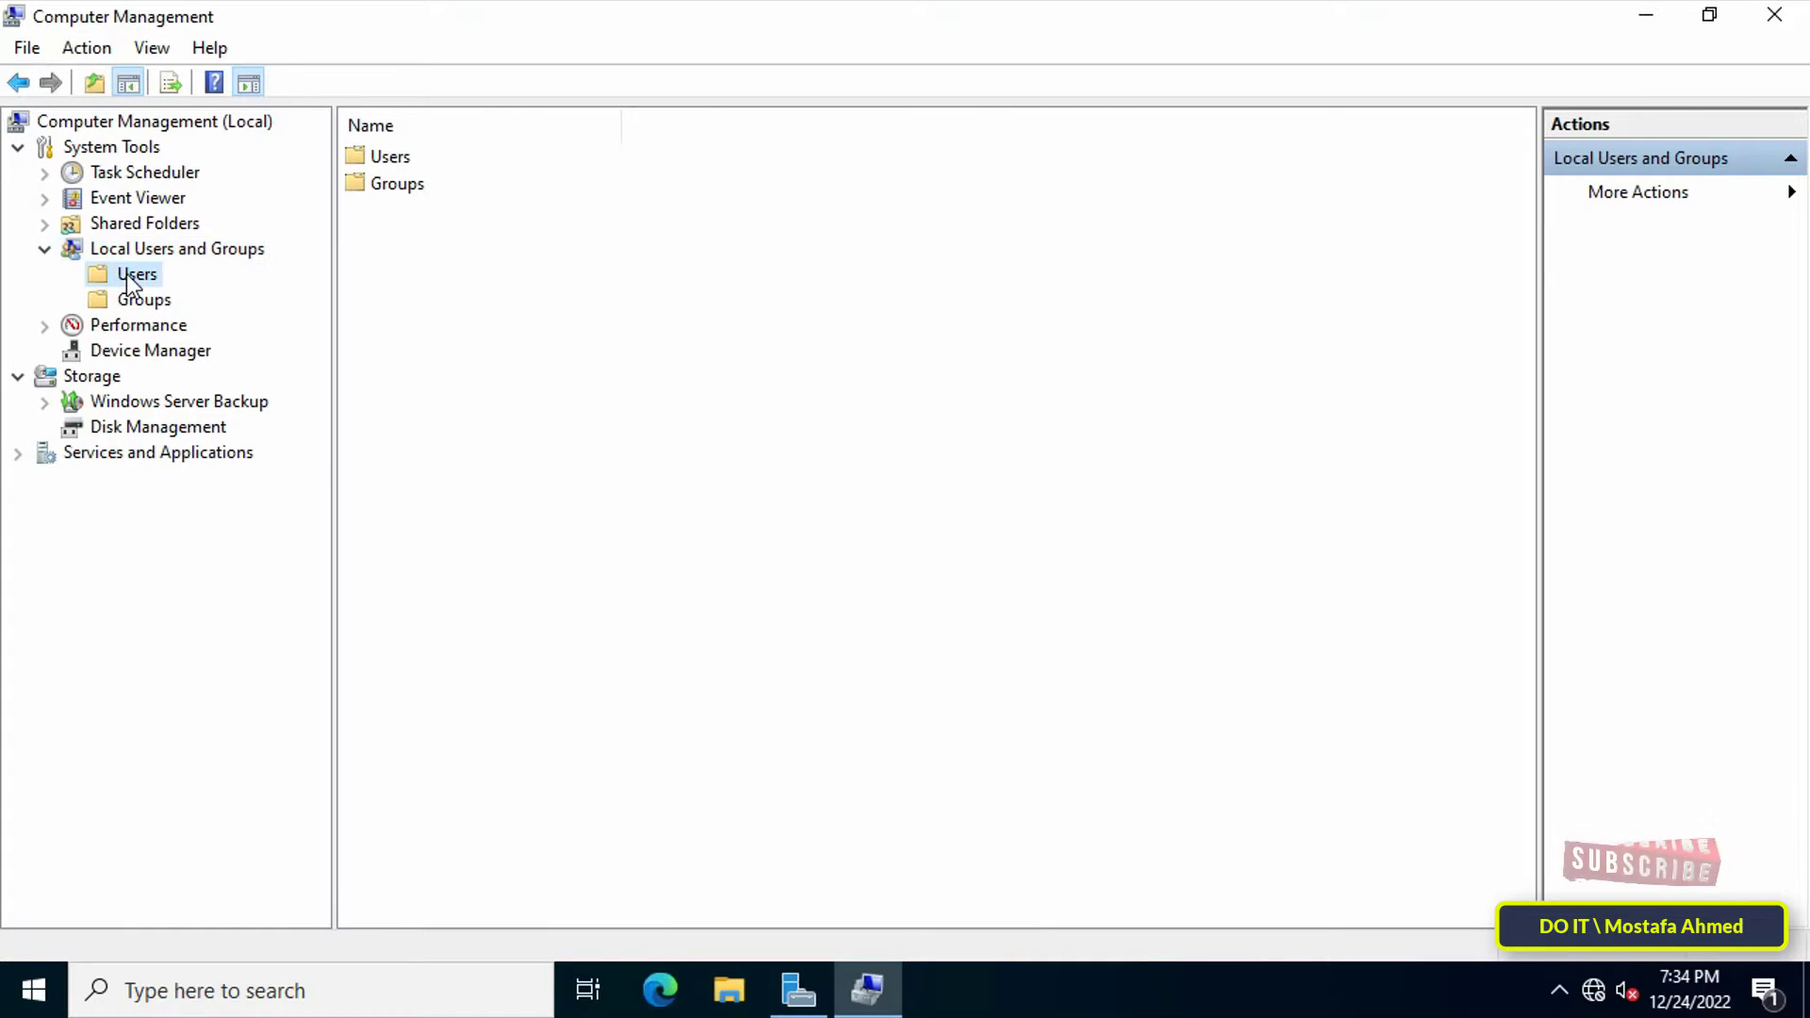
right_click(136, 274)
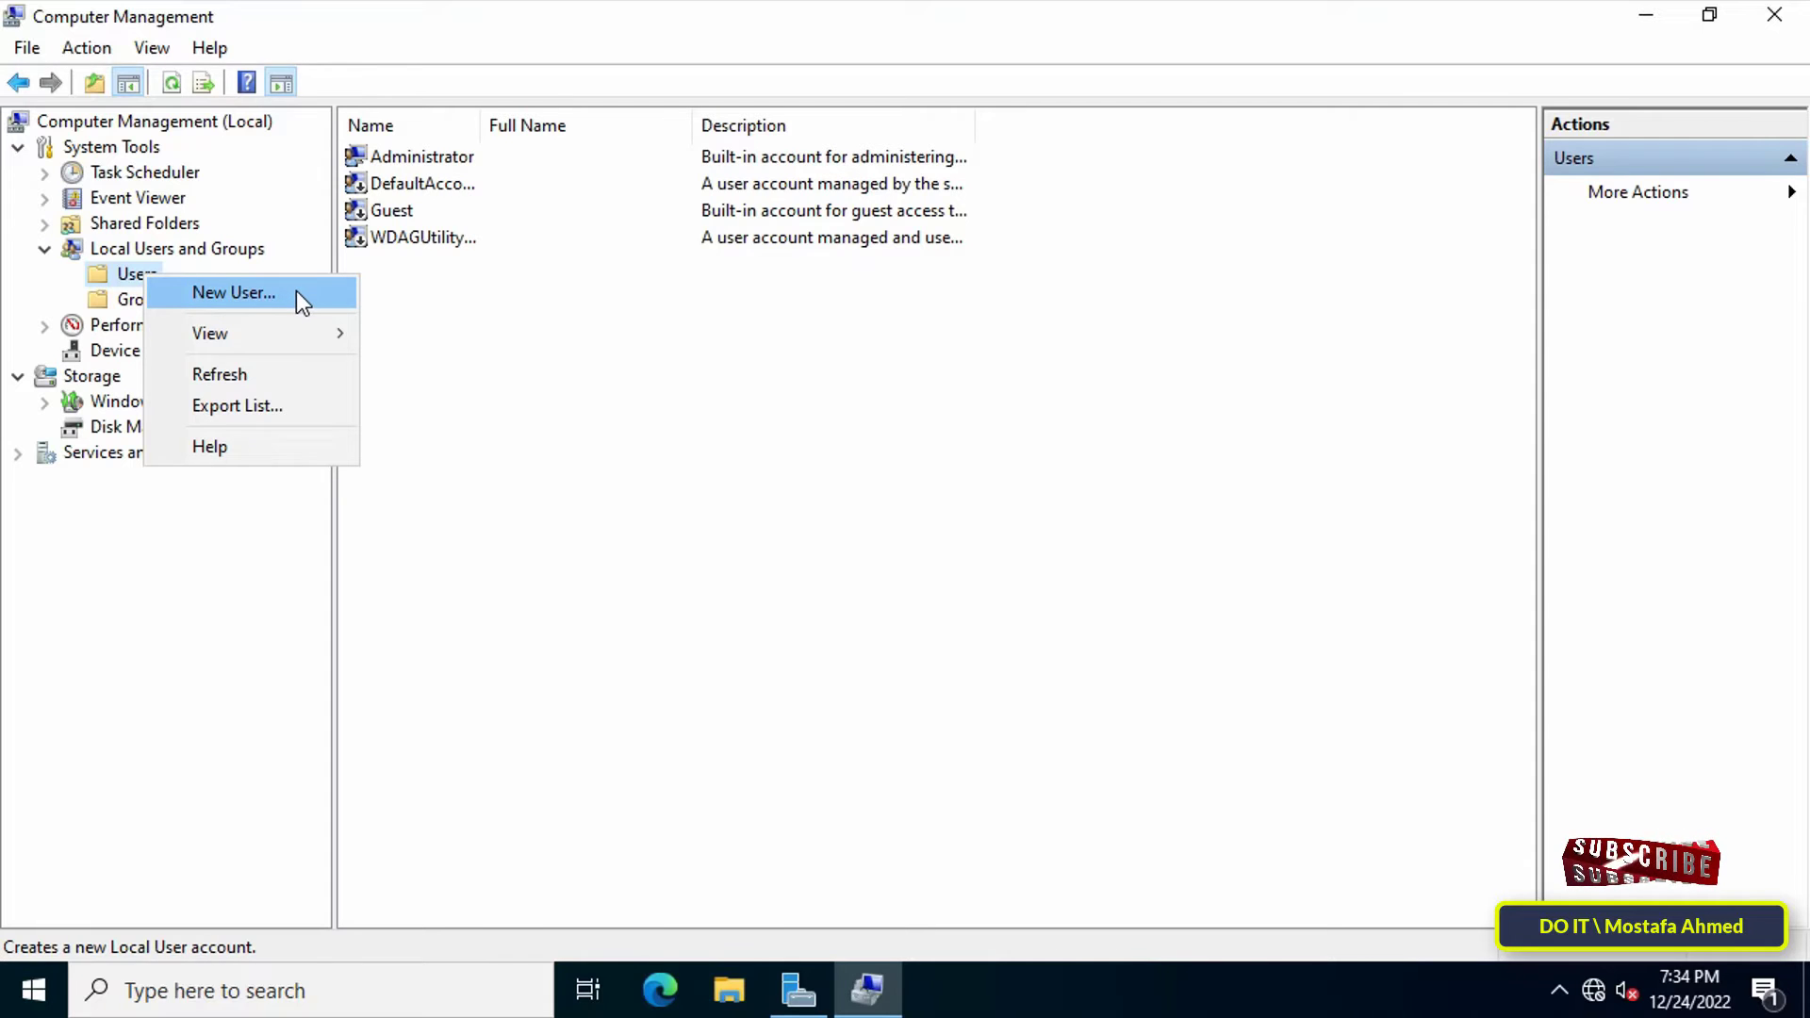
click(232, 292)
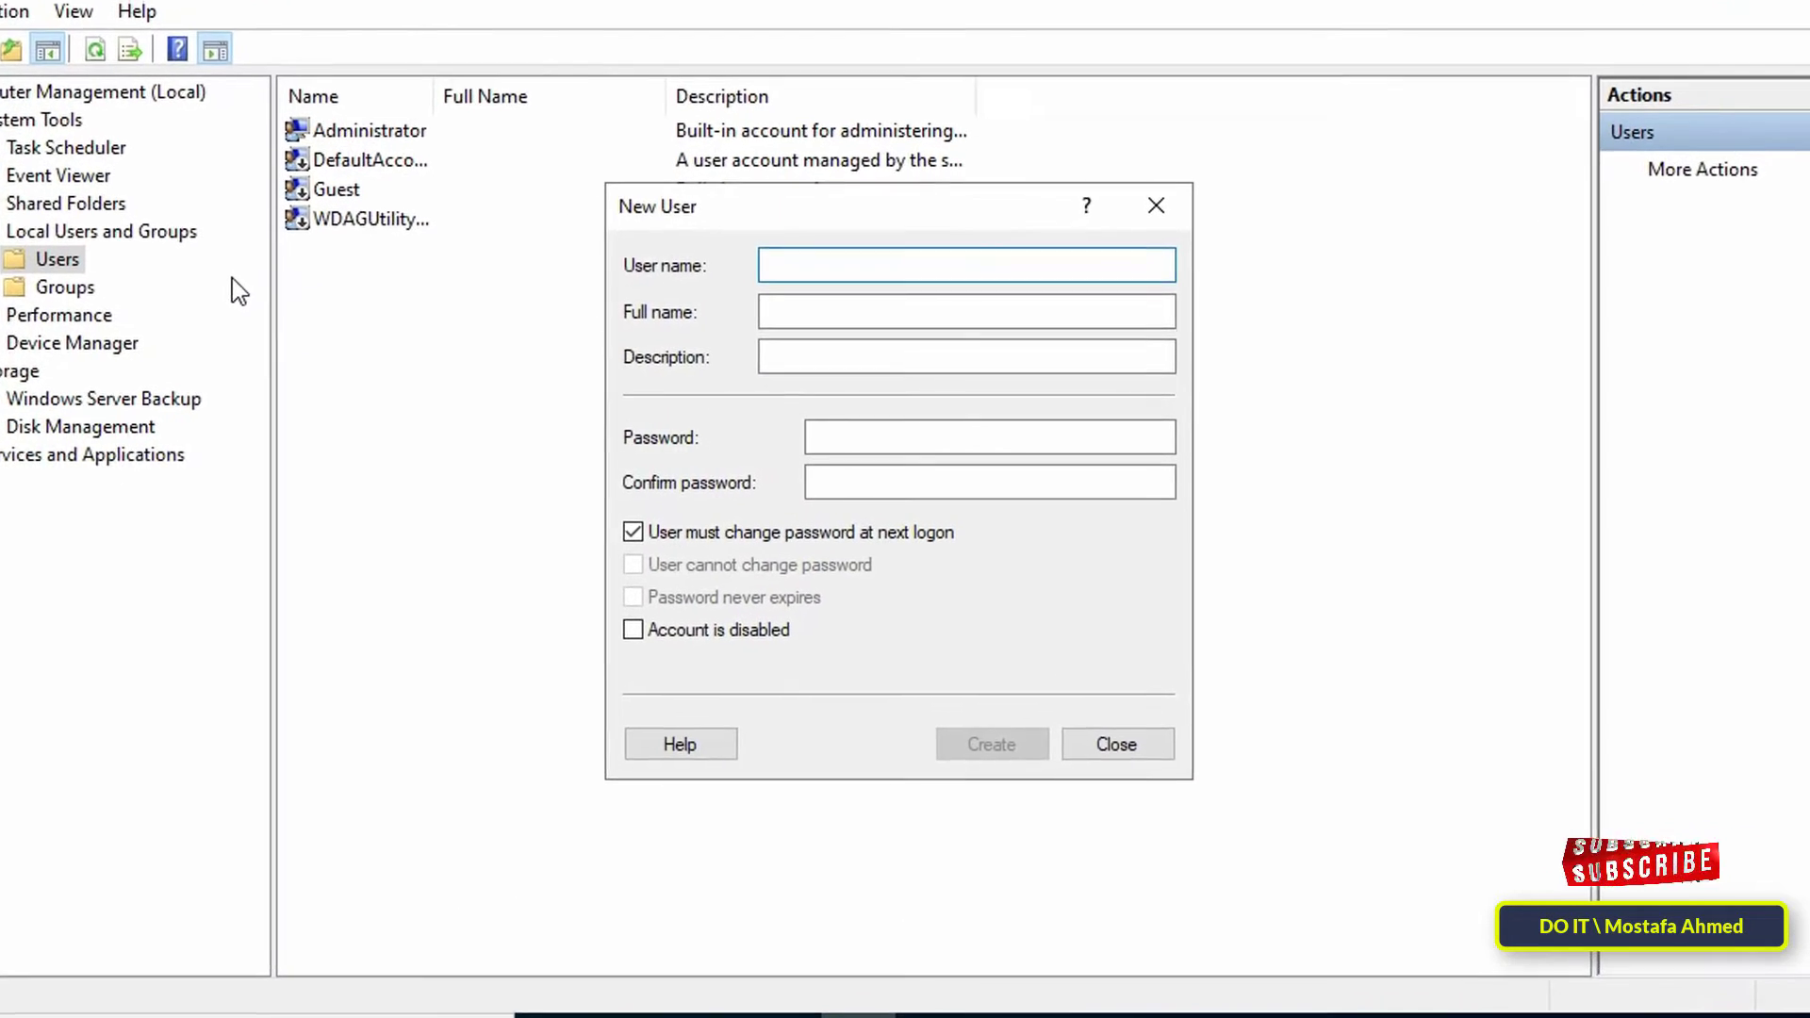
text(IT)
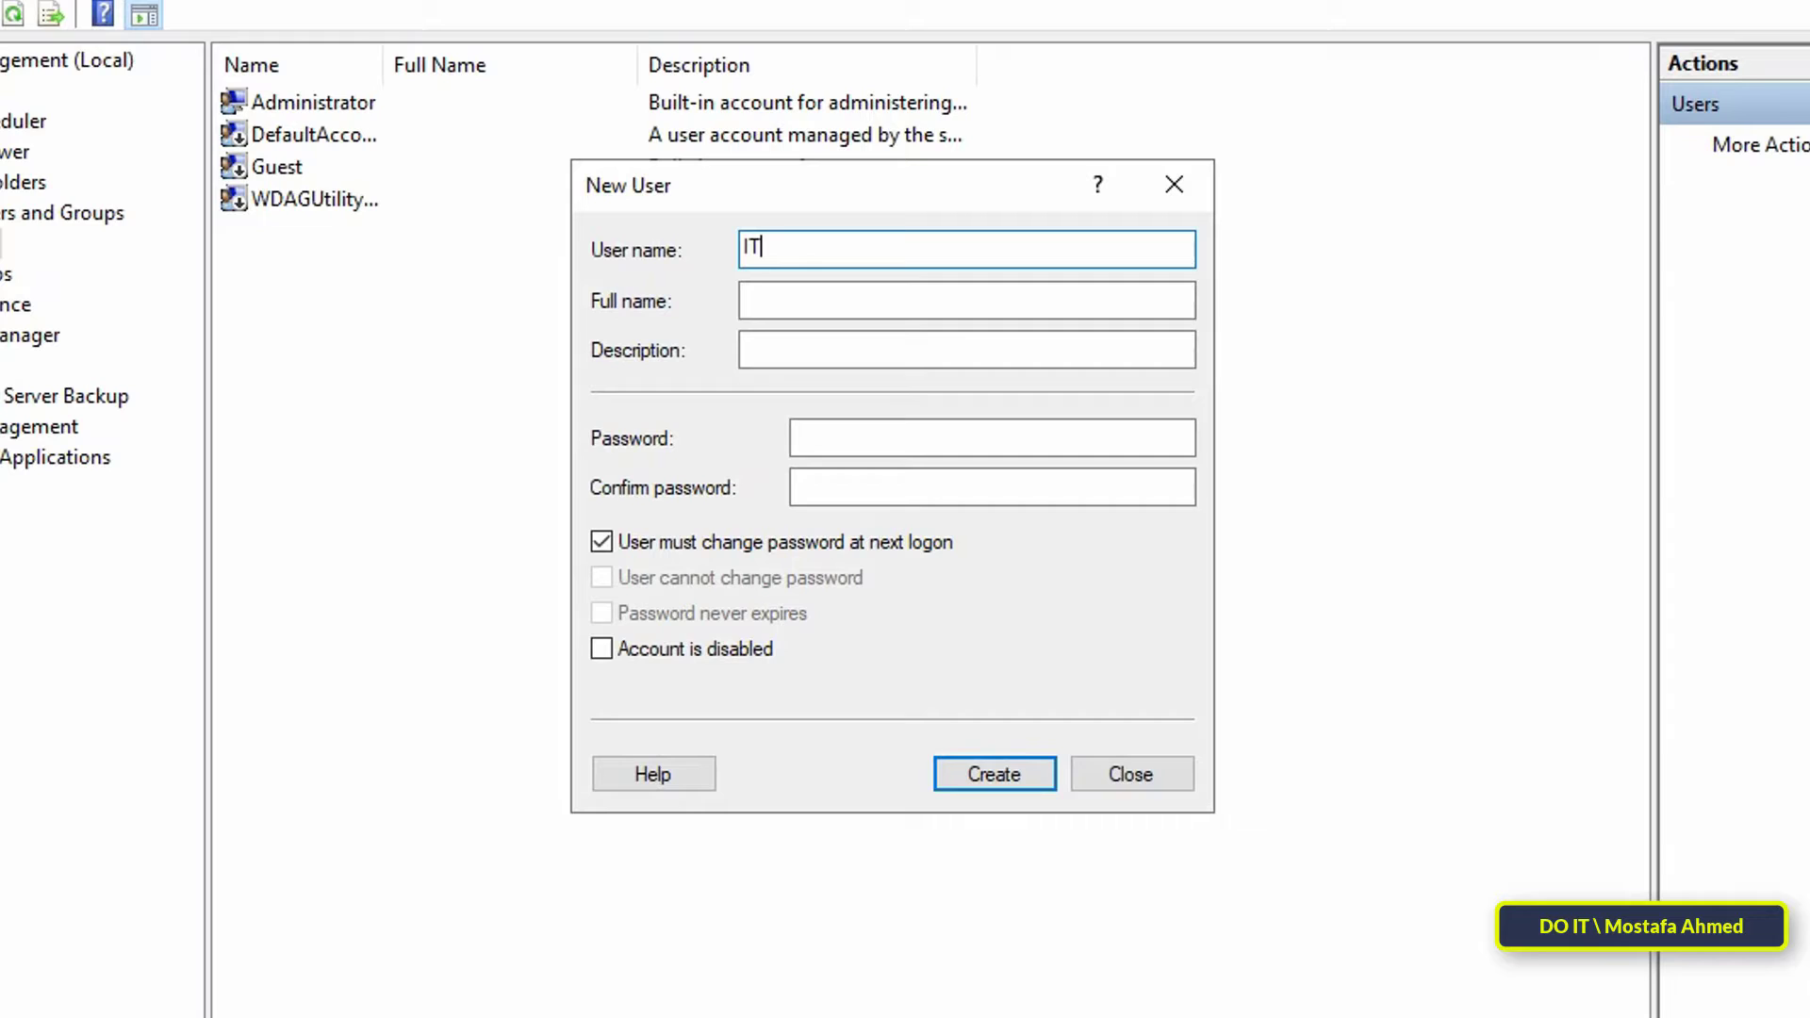
click(990, 436)
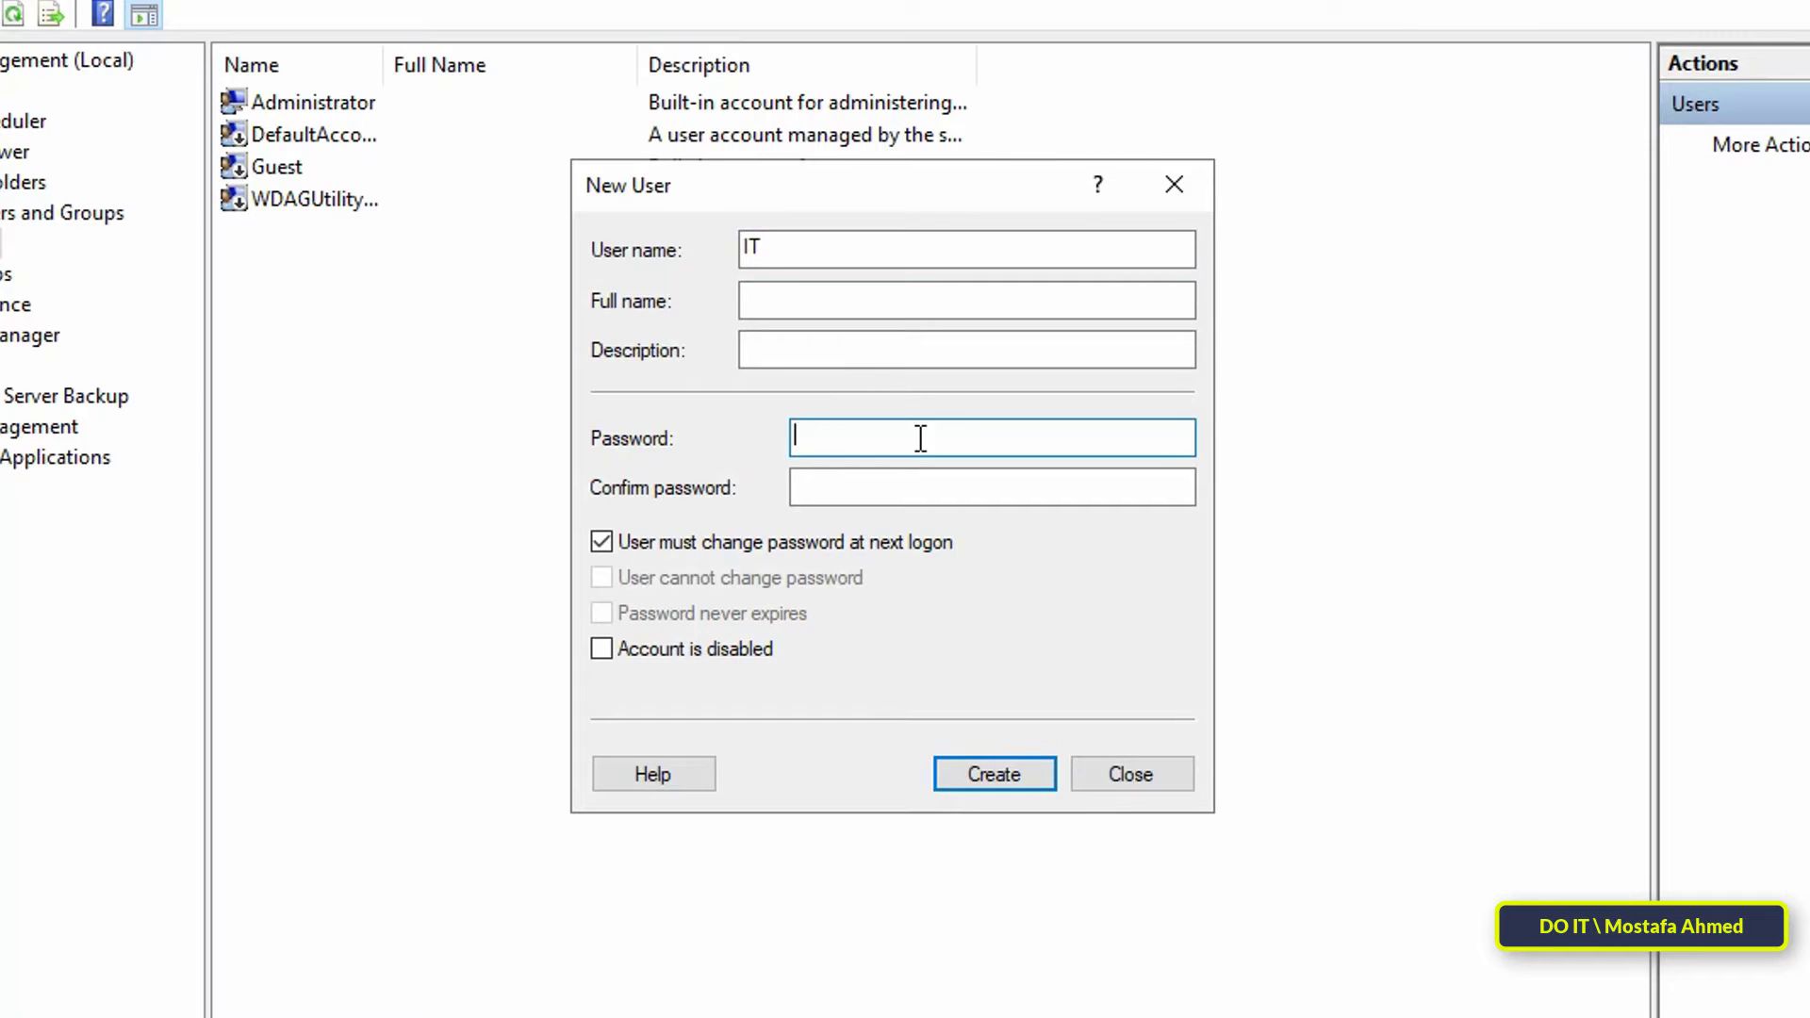
text(password)
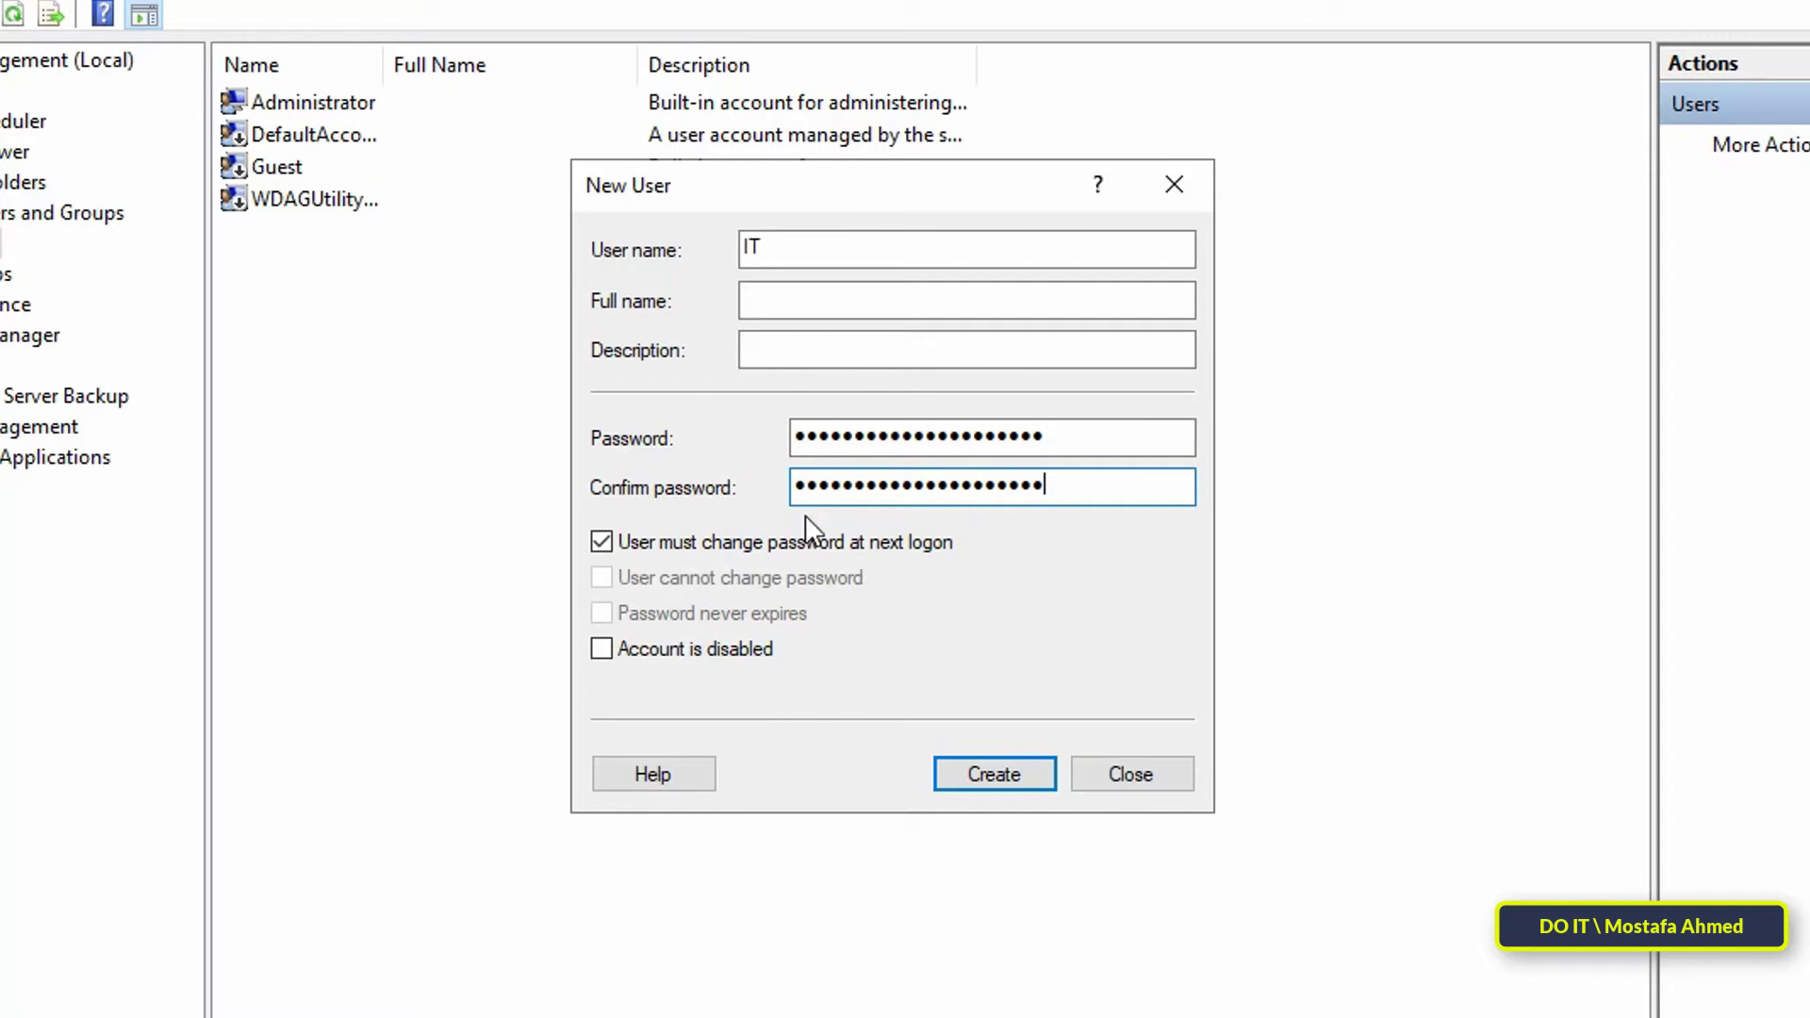
click(601, 541)
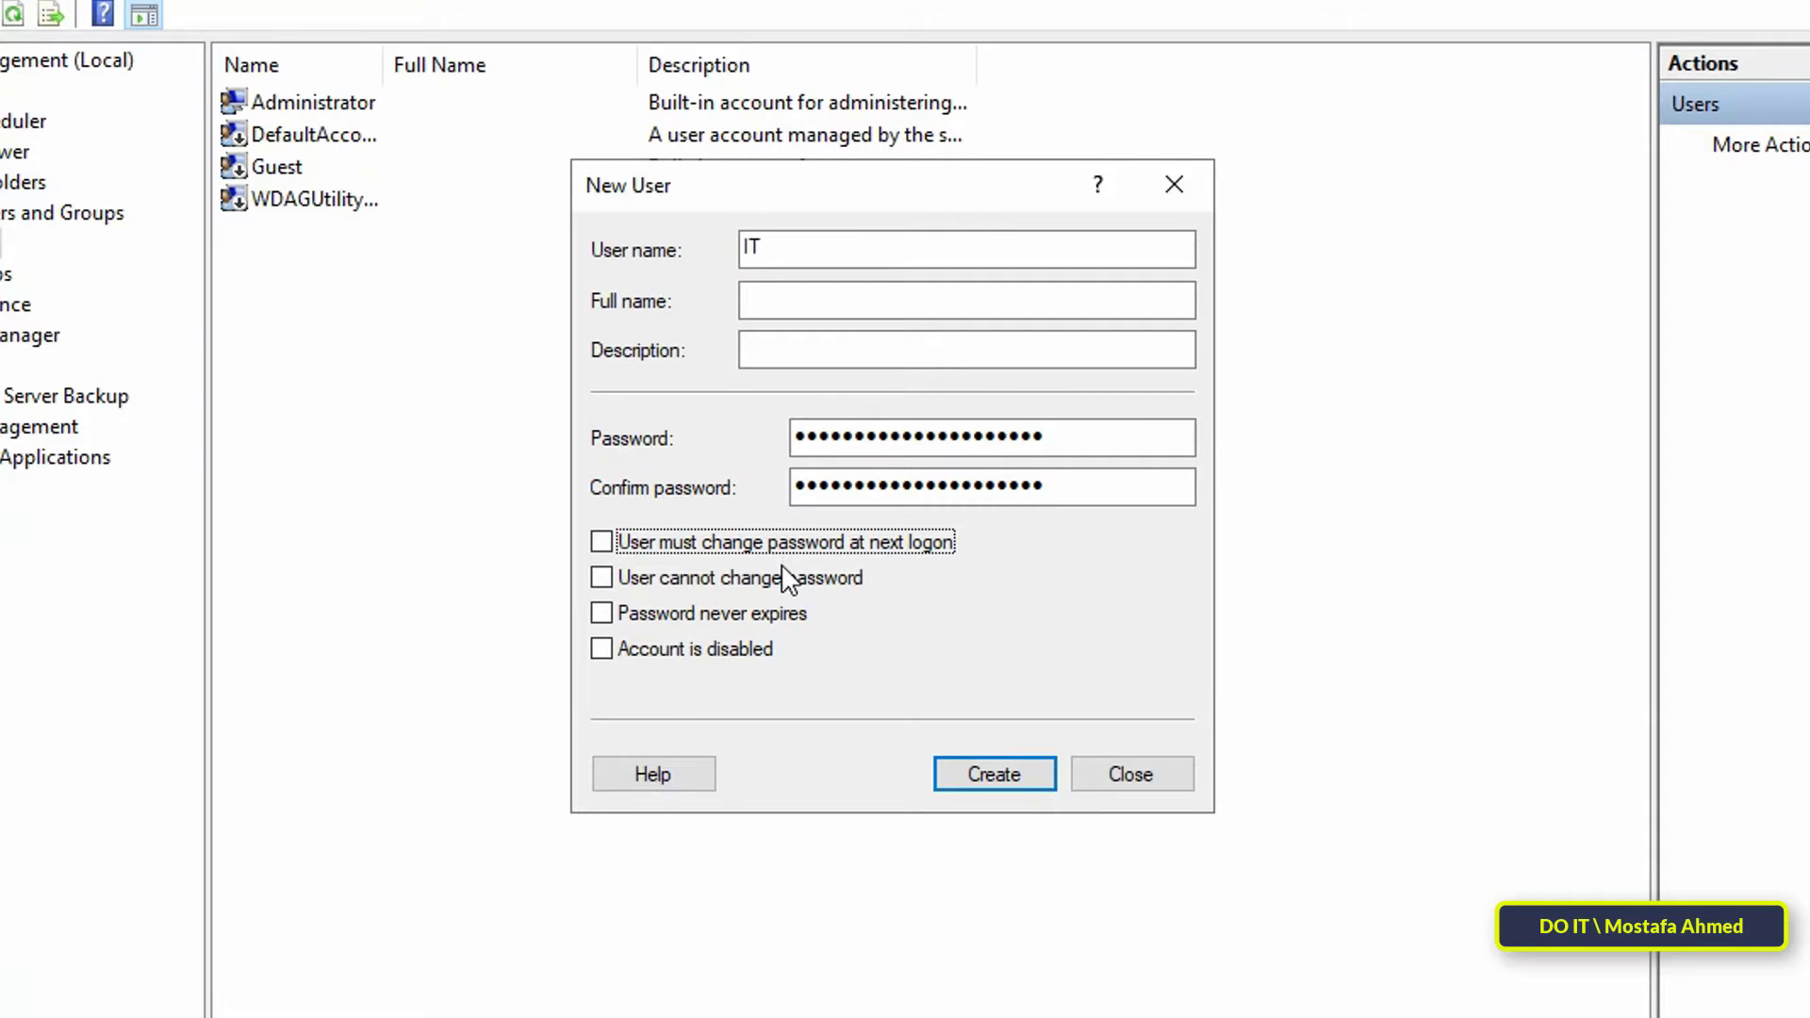
click(600, 613)
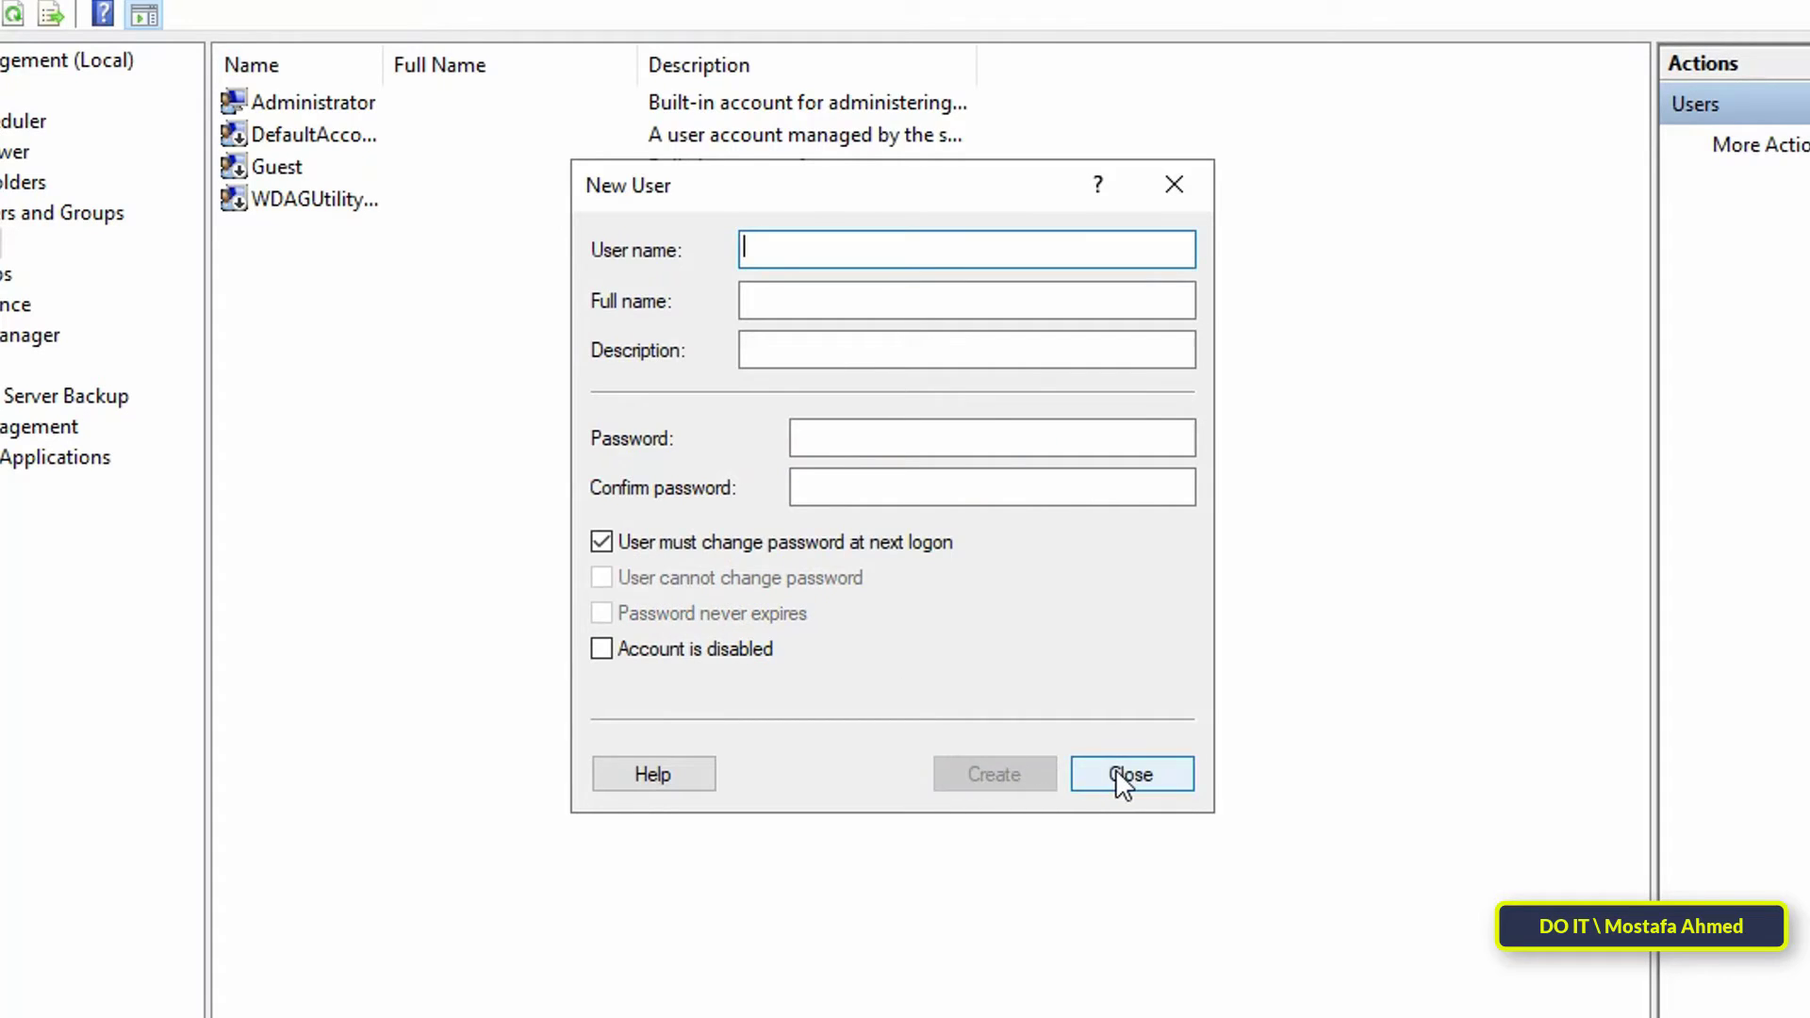
click(1131, 773)
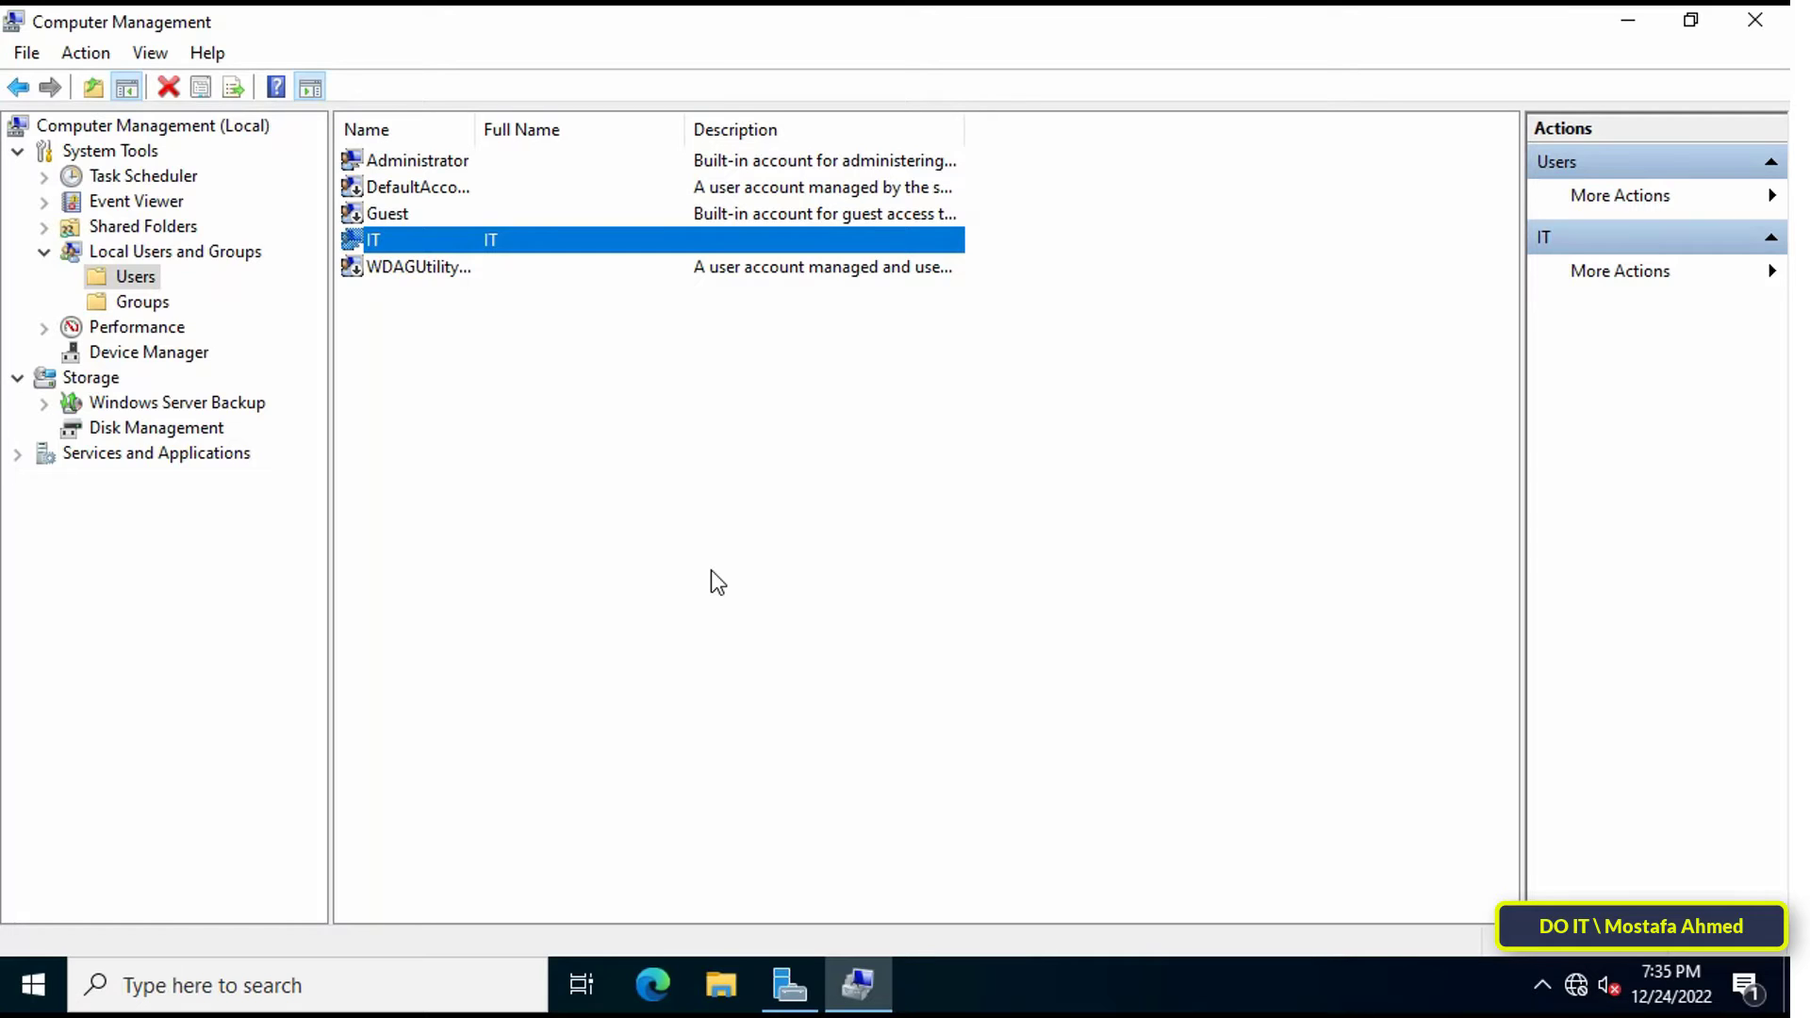
mouse_move(481, 239)
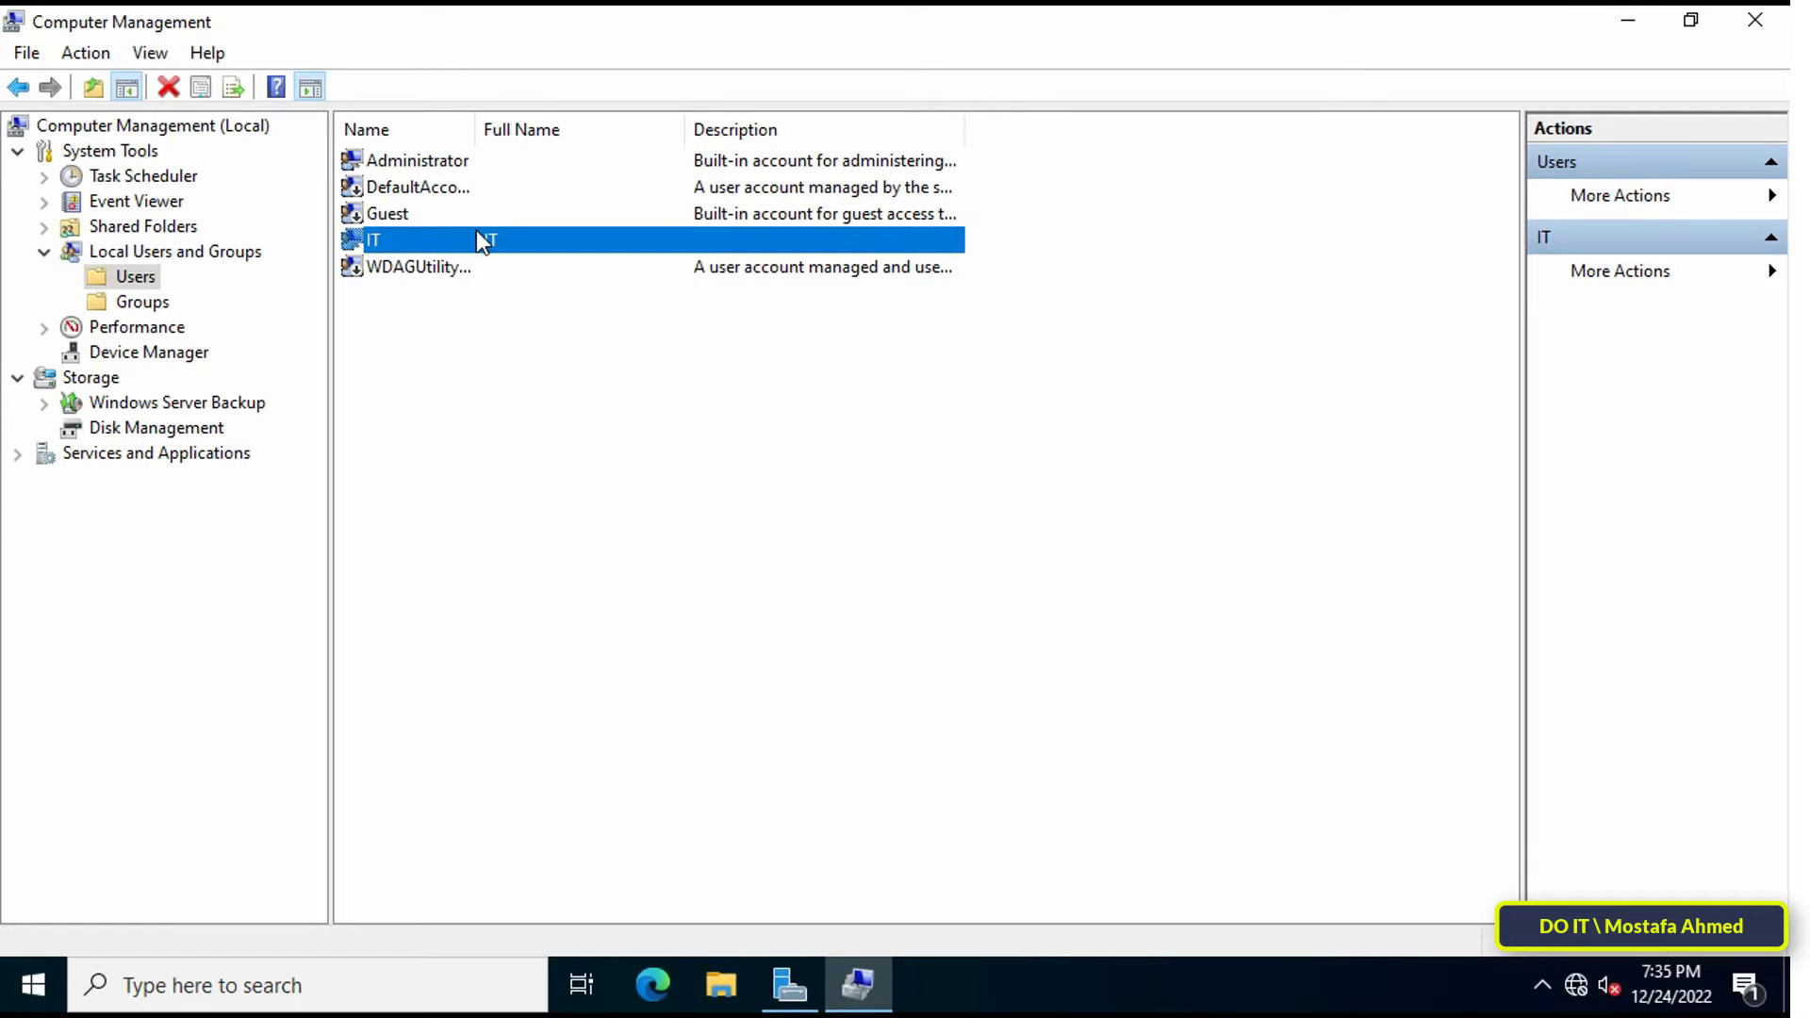
Bring up the IT account's properties from the user list
right_click(371, 239)
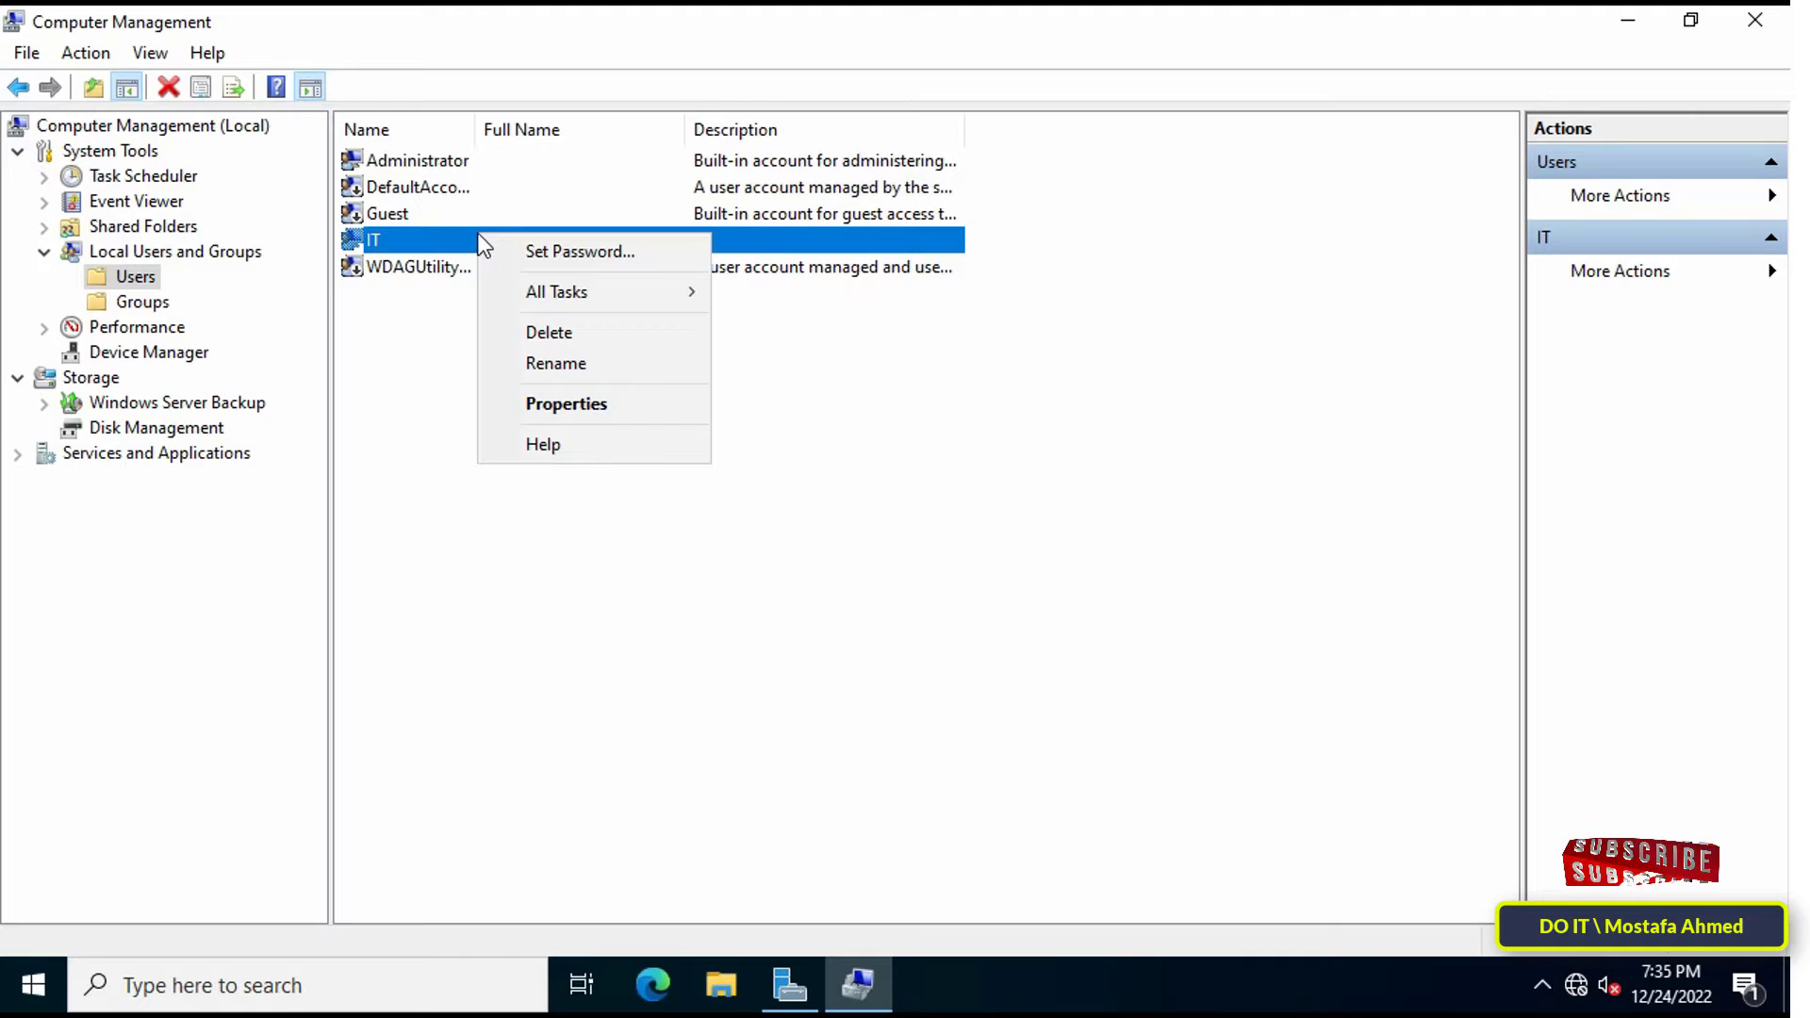
mouse_move(566, 403)
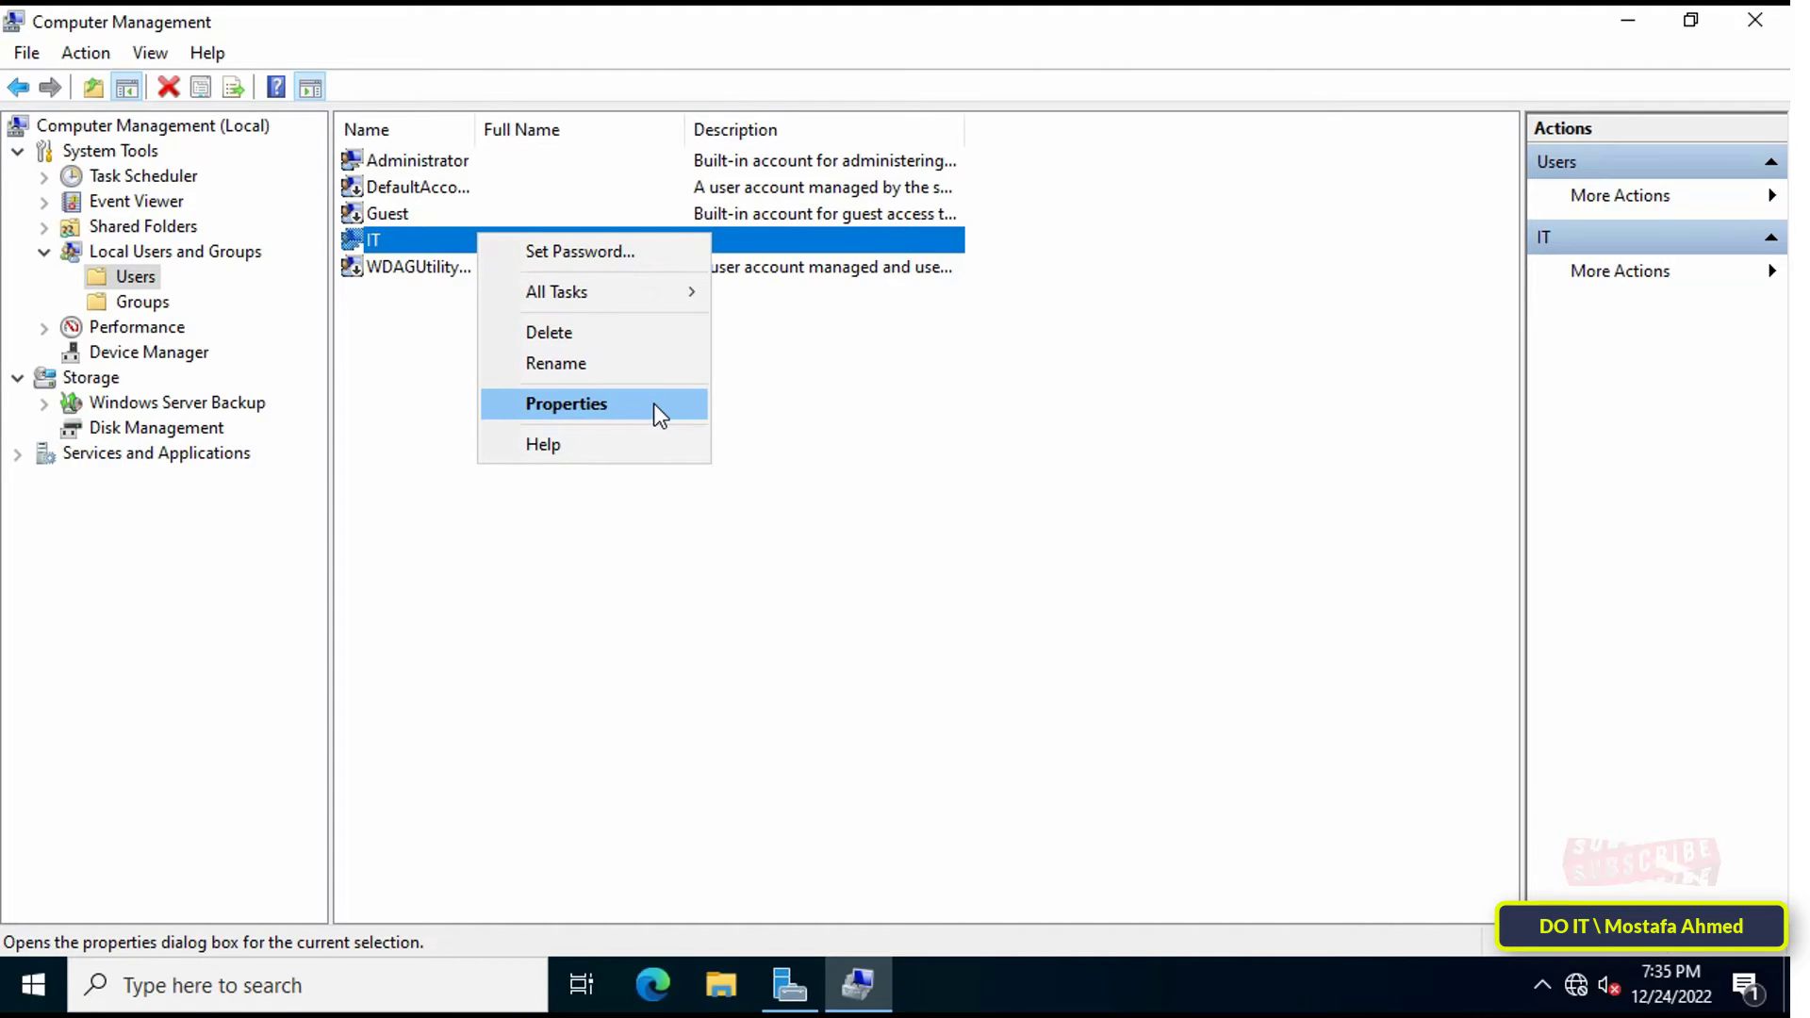
click(565, 404)
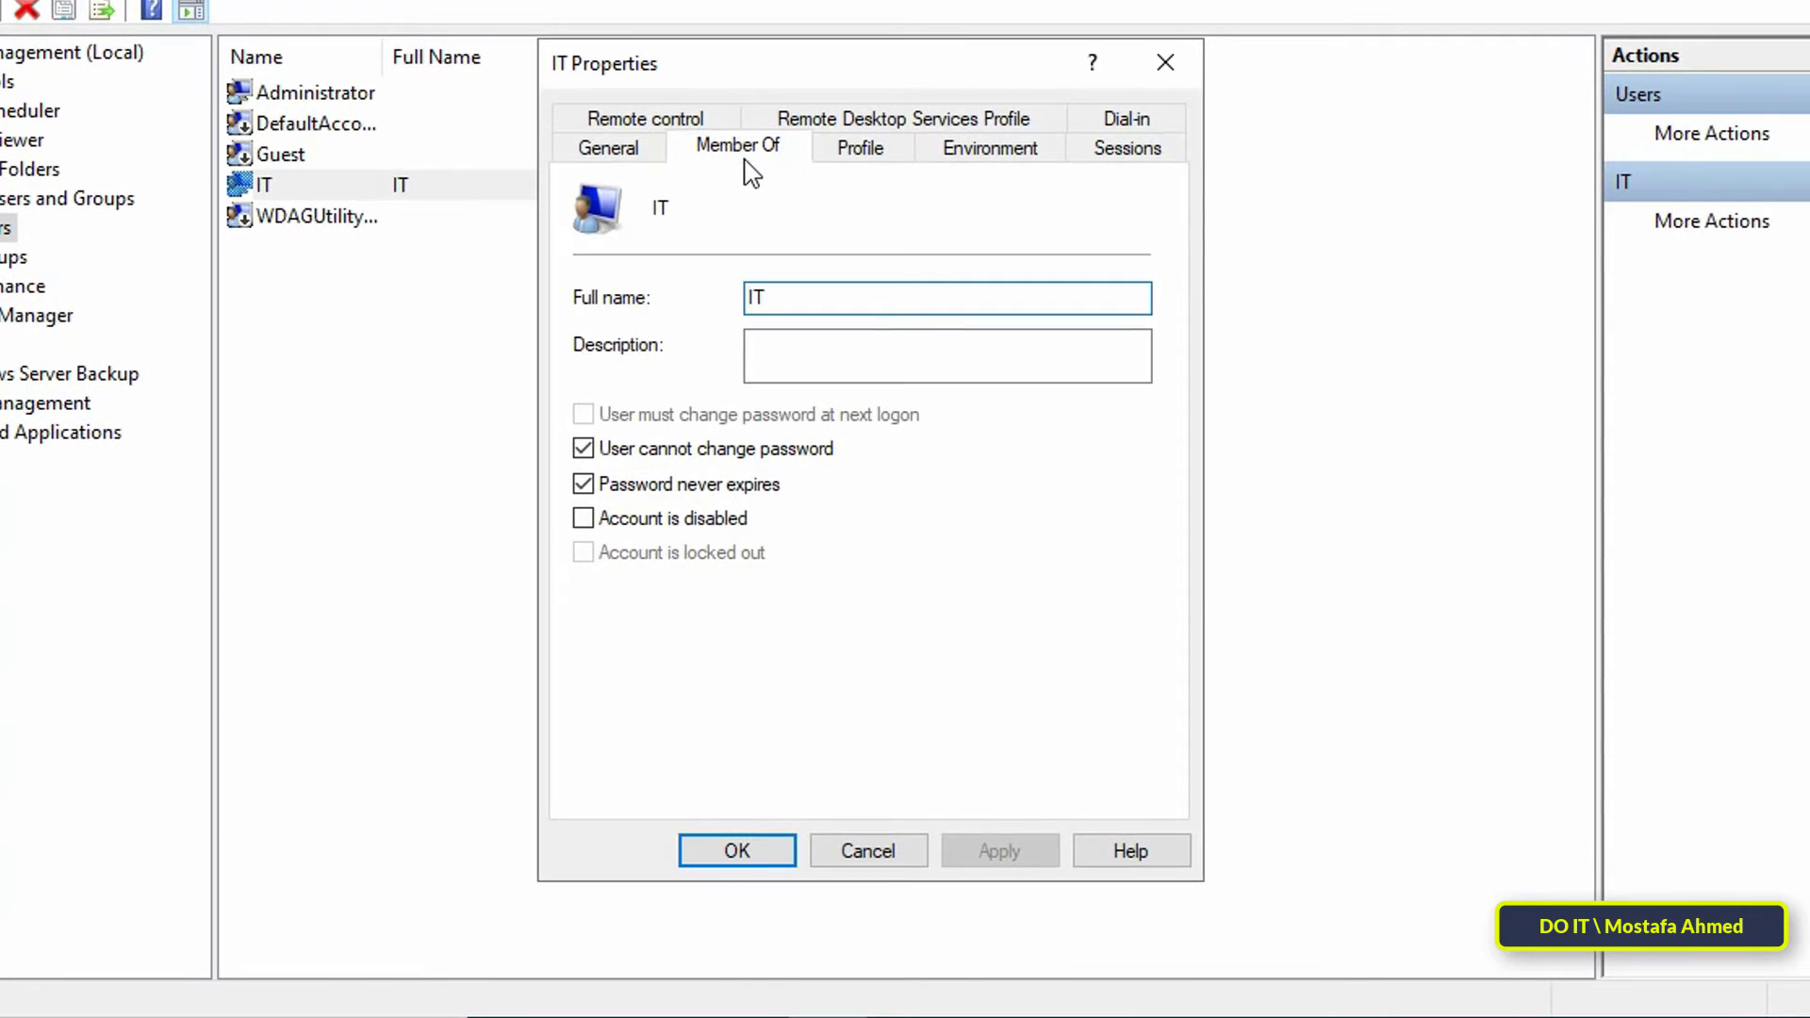
On Member Of, remove IT from the Users group and begin adding another group
click(737, 147)
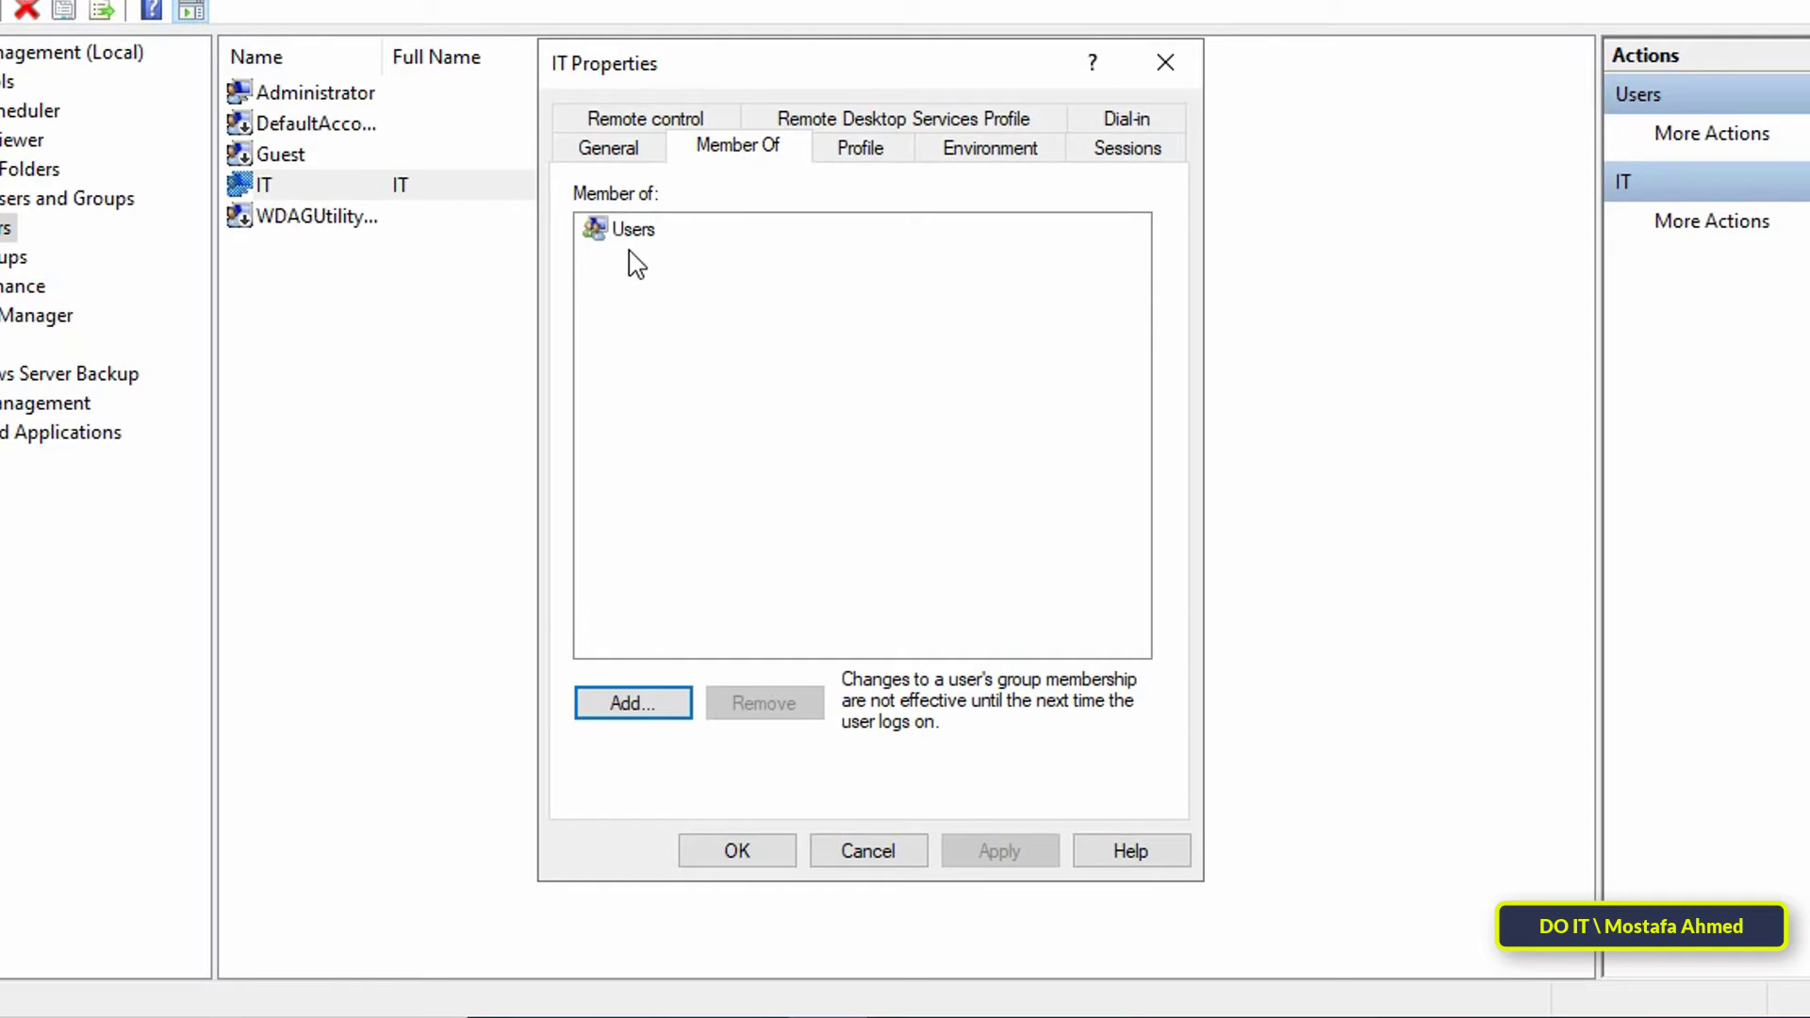
mouse_move(625, 258)
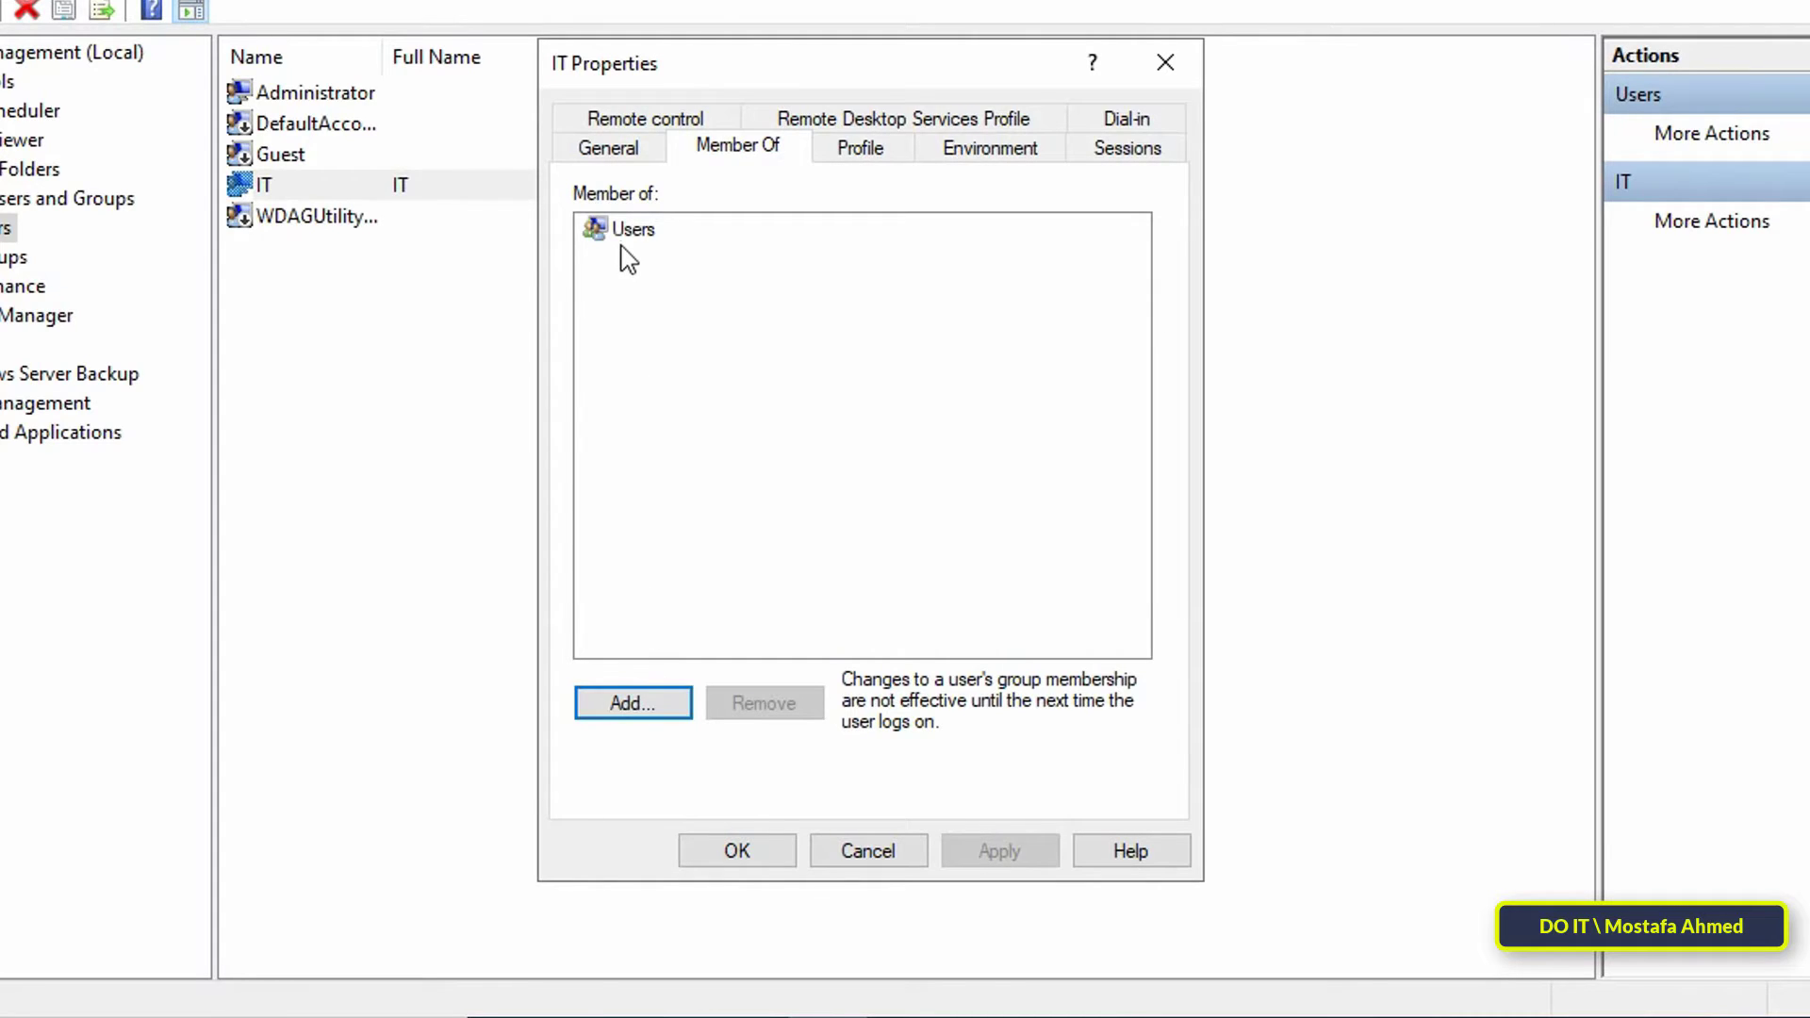
click(634, 228)
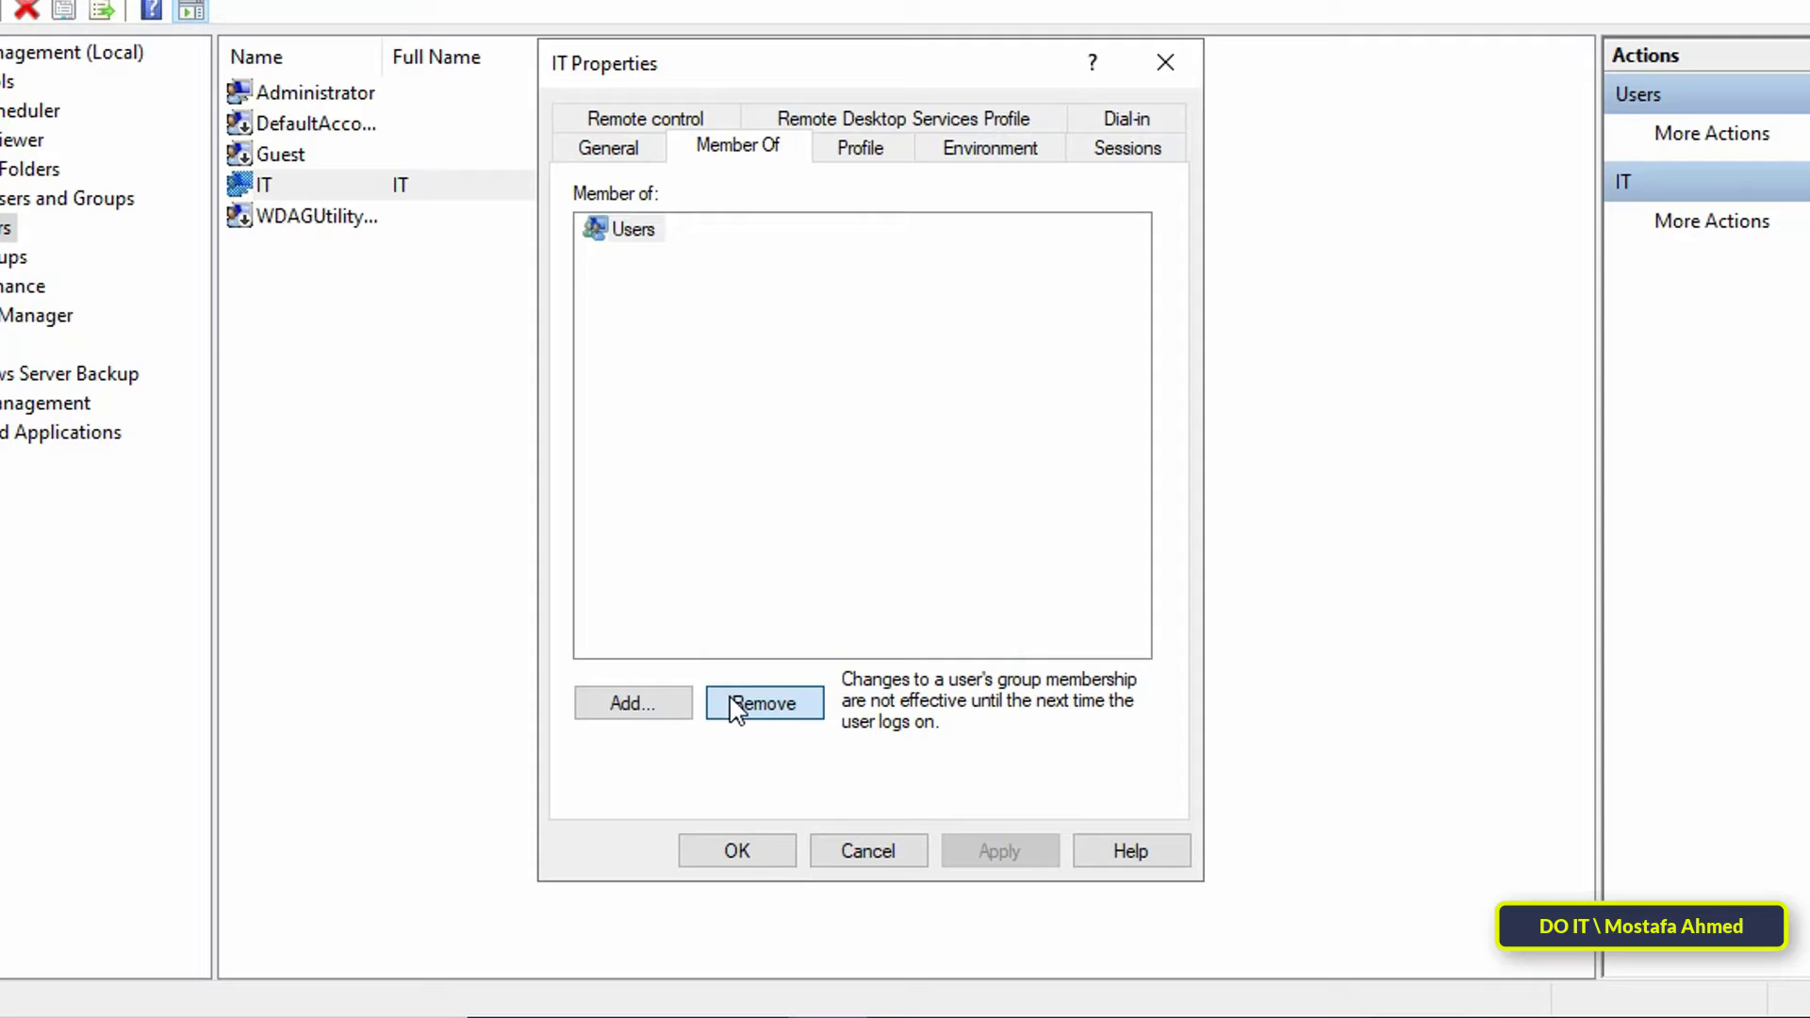
click(763, 703)
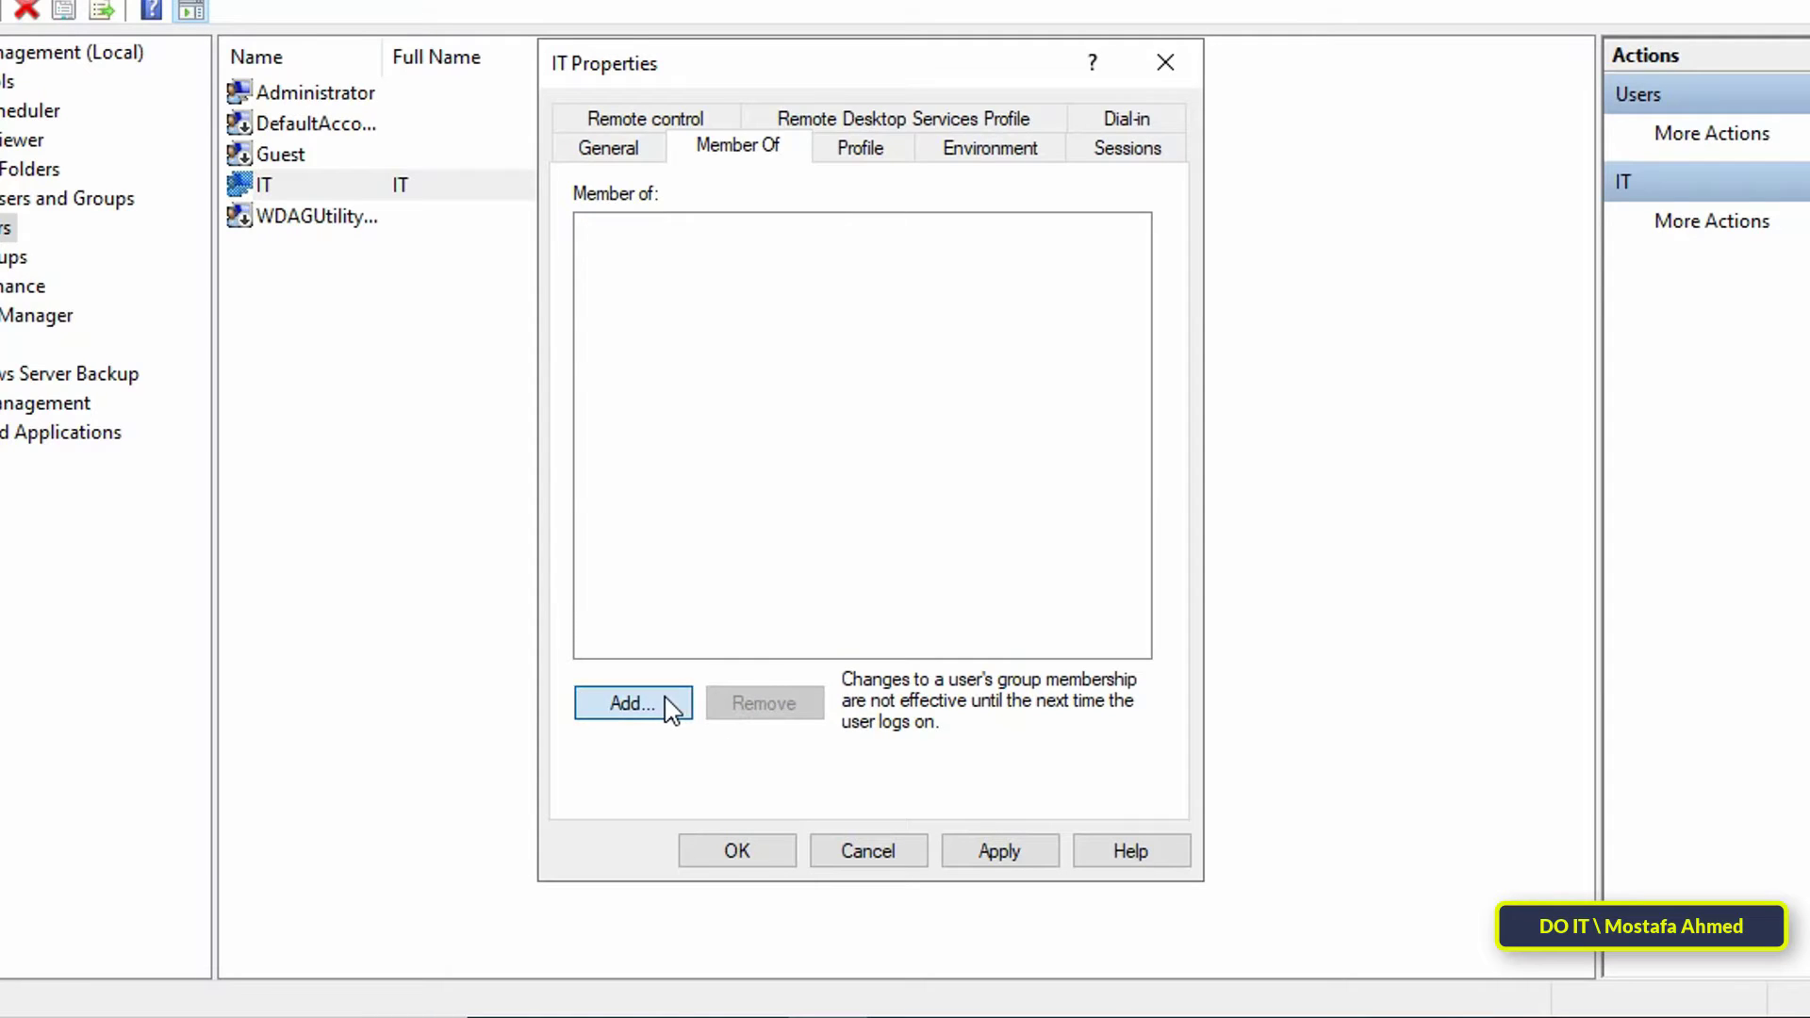
click(632, 703)
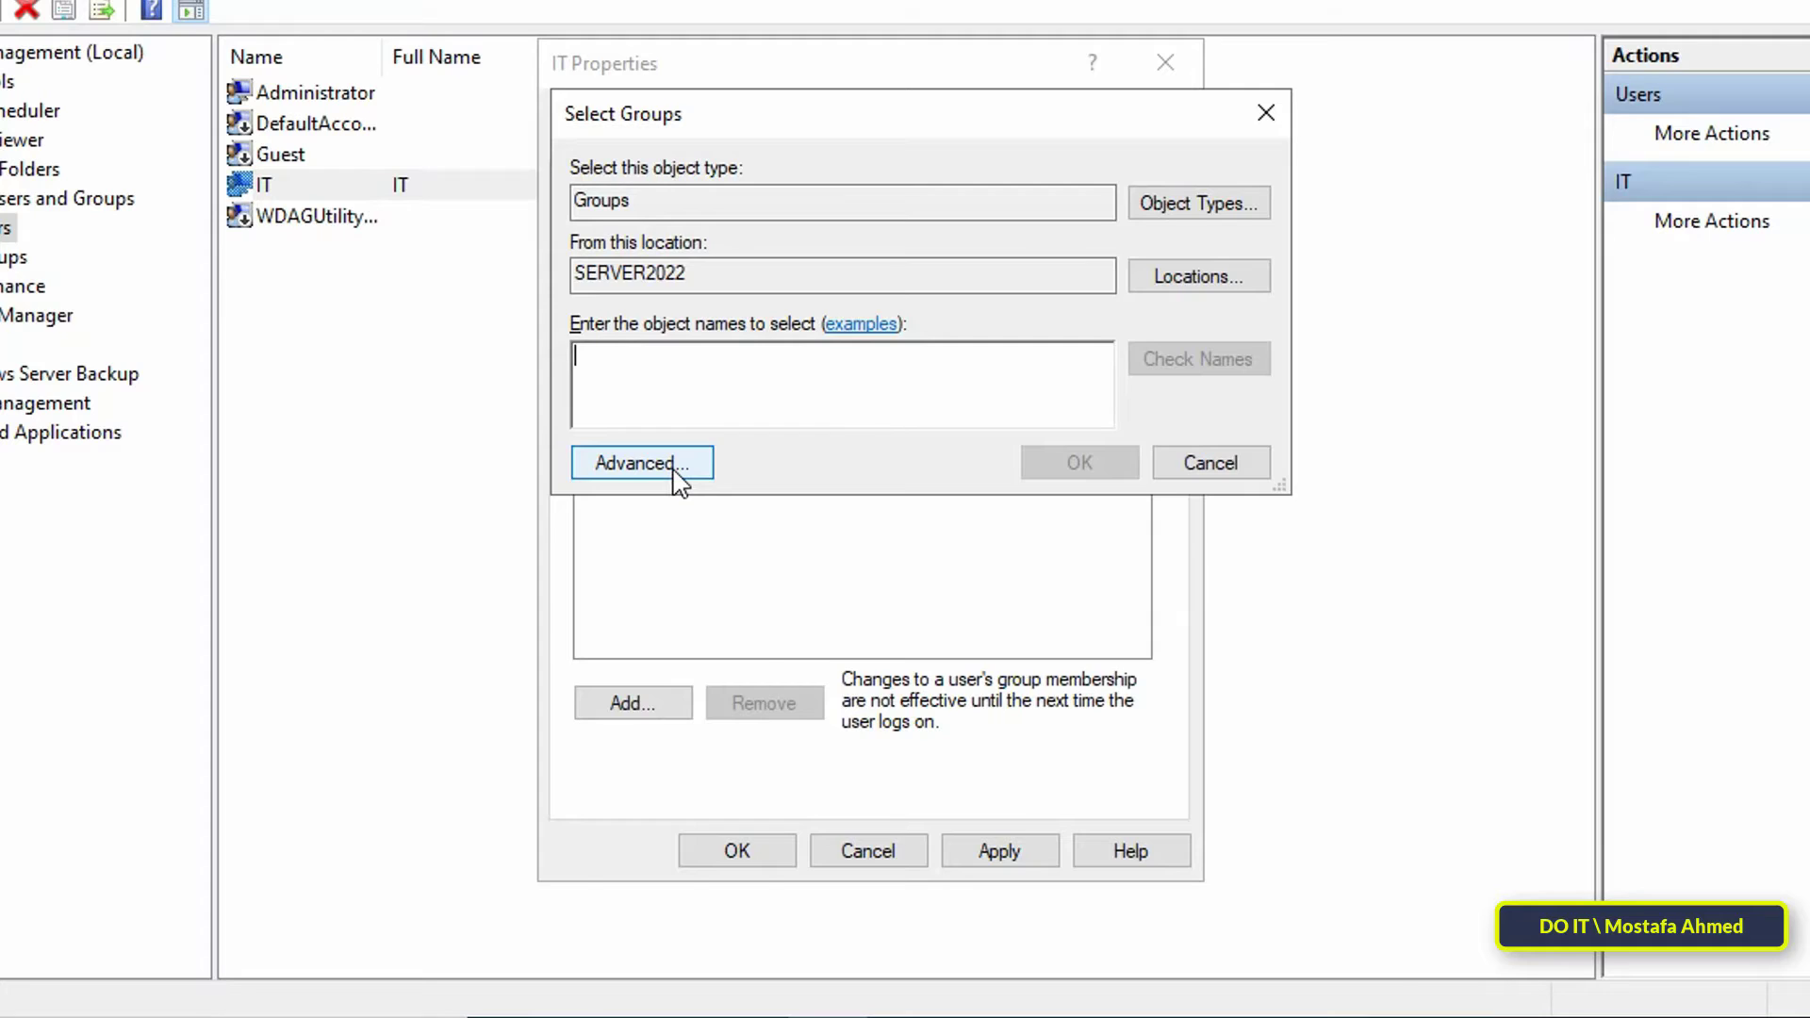
Find and add the Administrators group, confirm IT's membership, and return to the user list
click(641, 464)
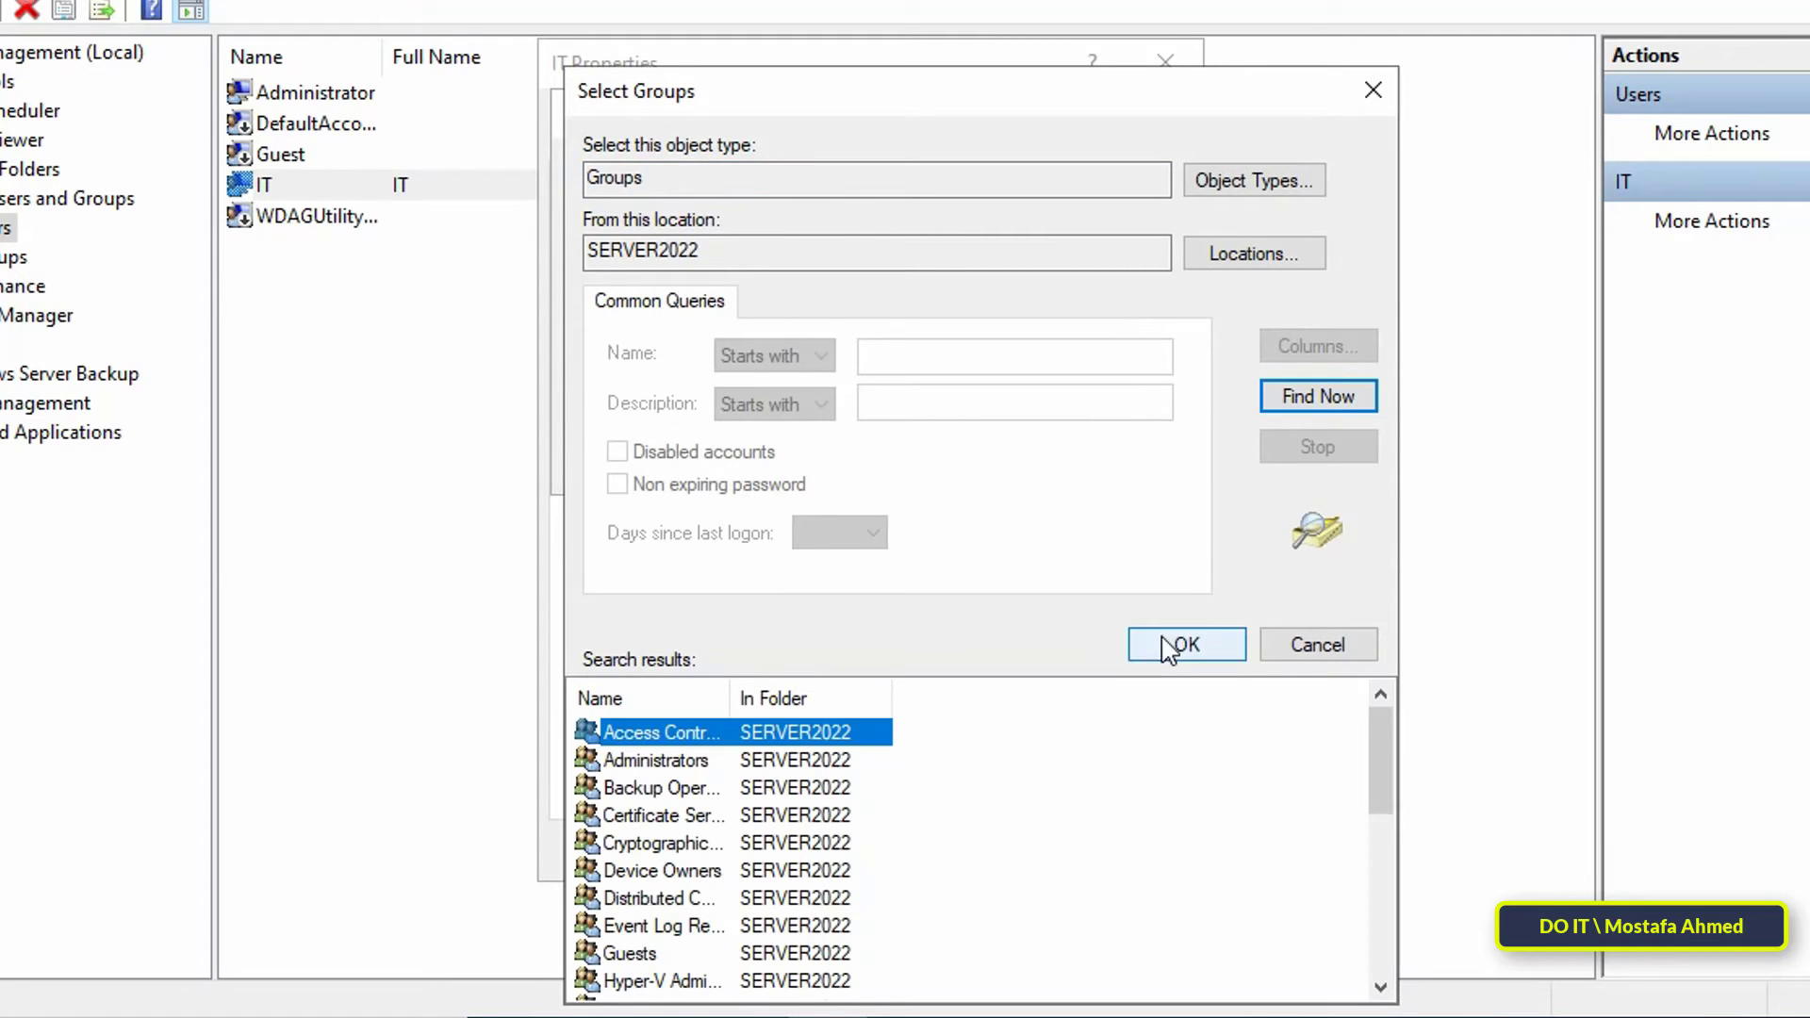
click(658, 759)
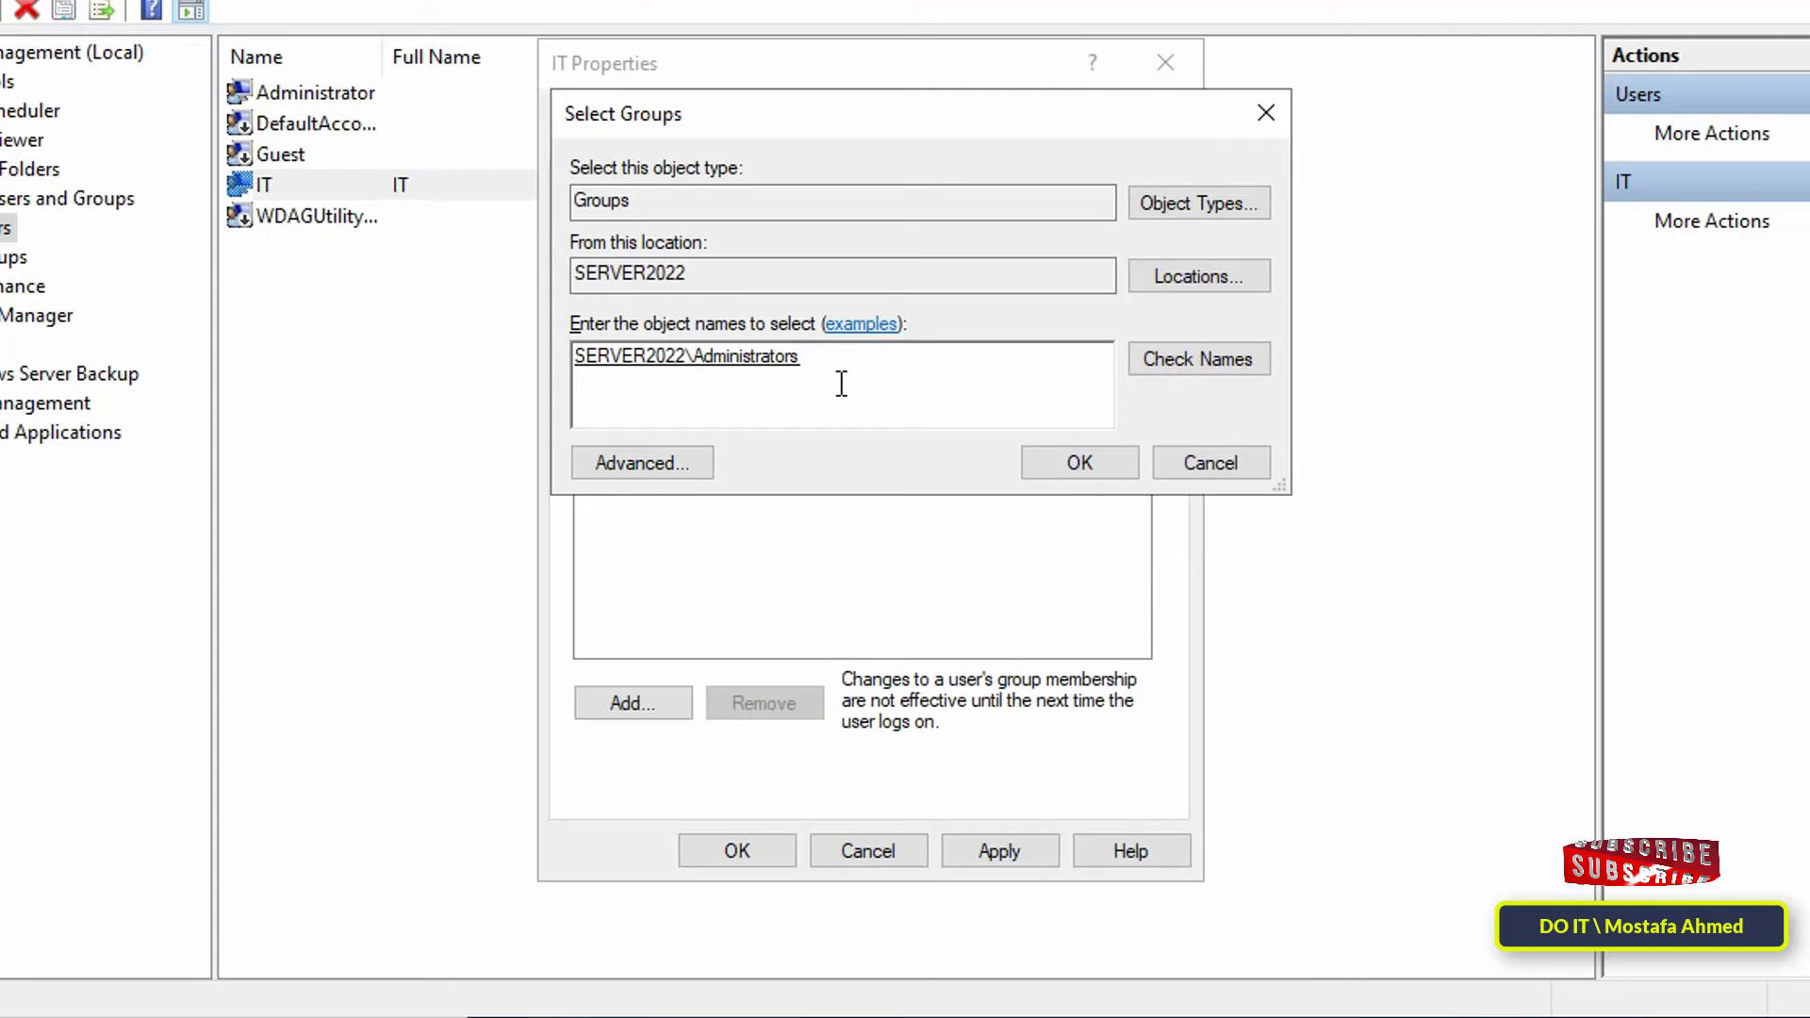
click(1077, 462)
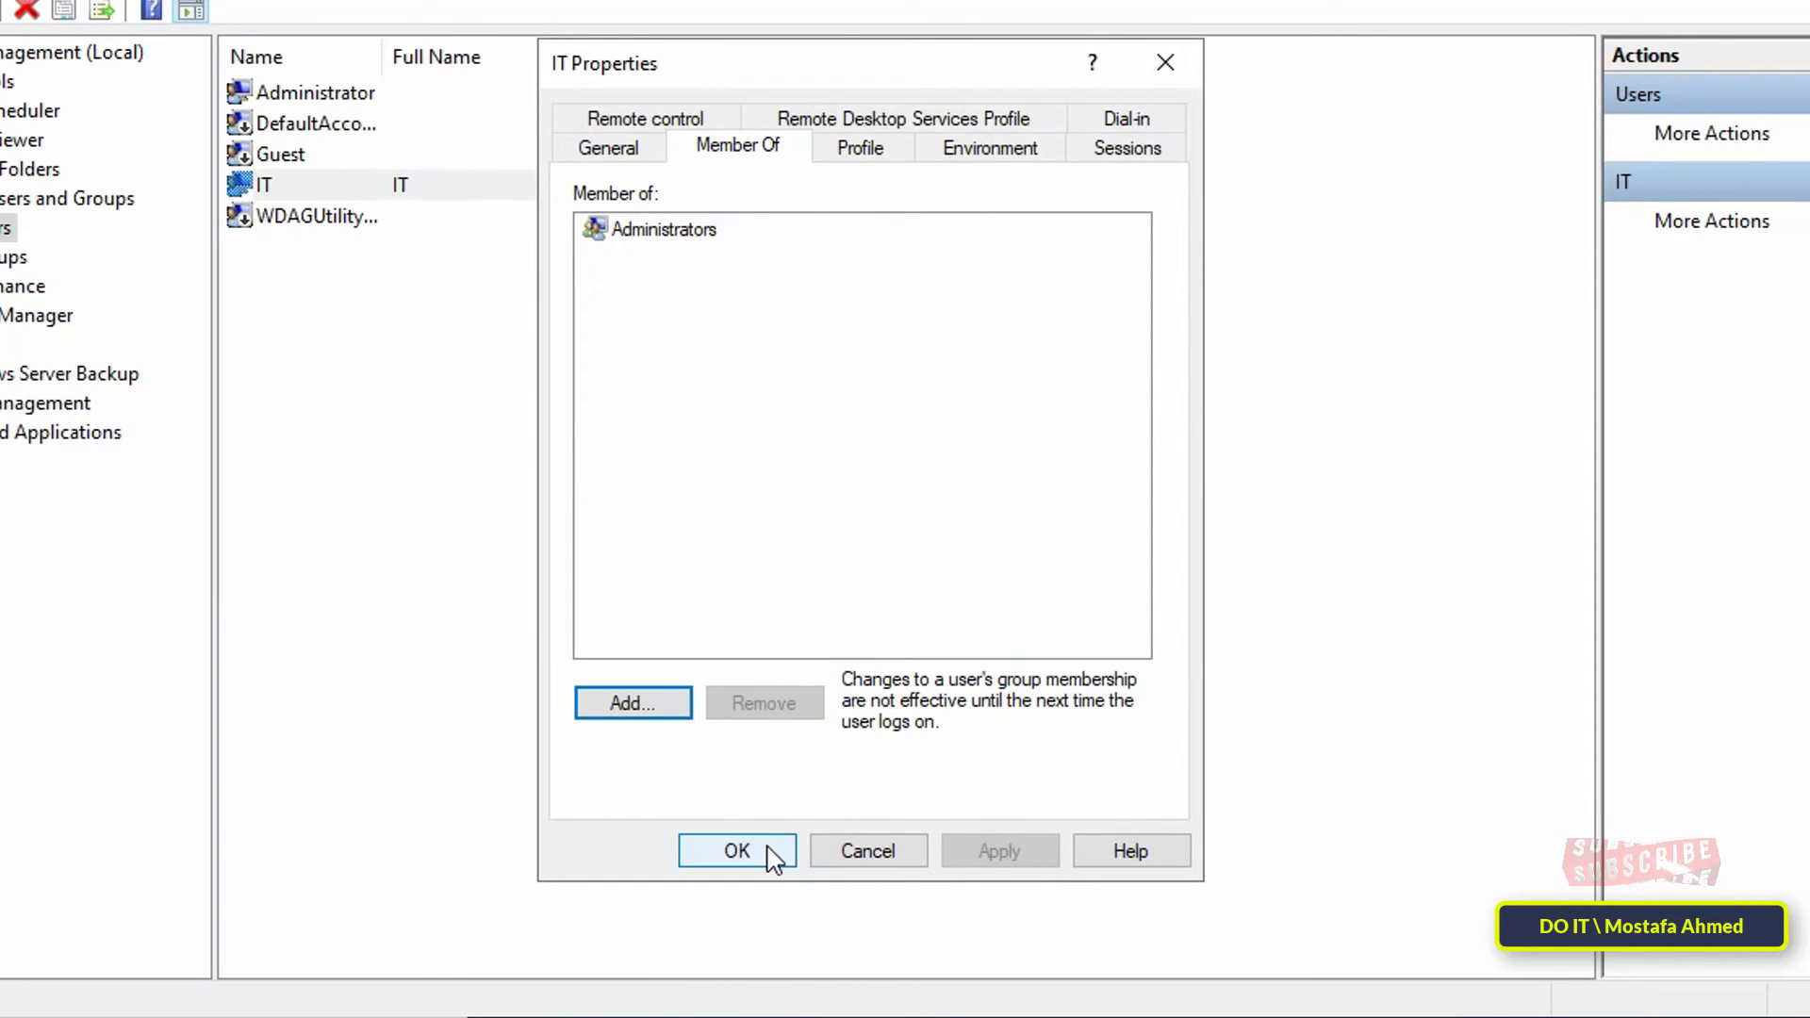
click(737, 850)
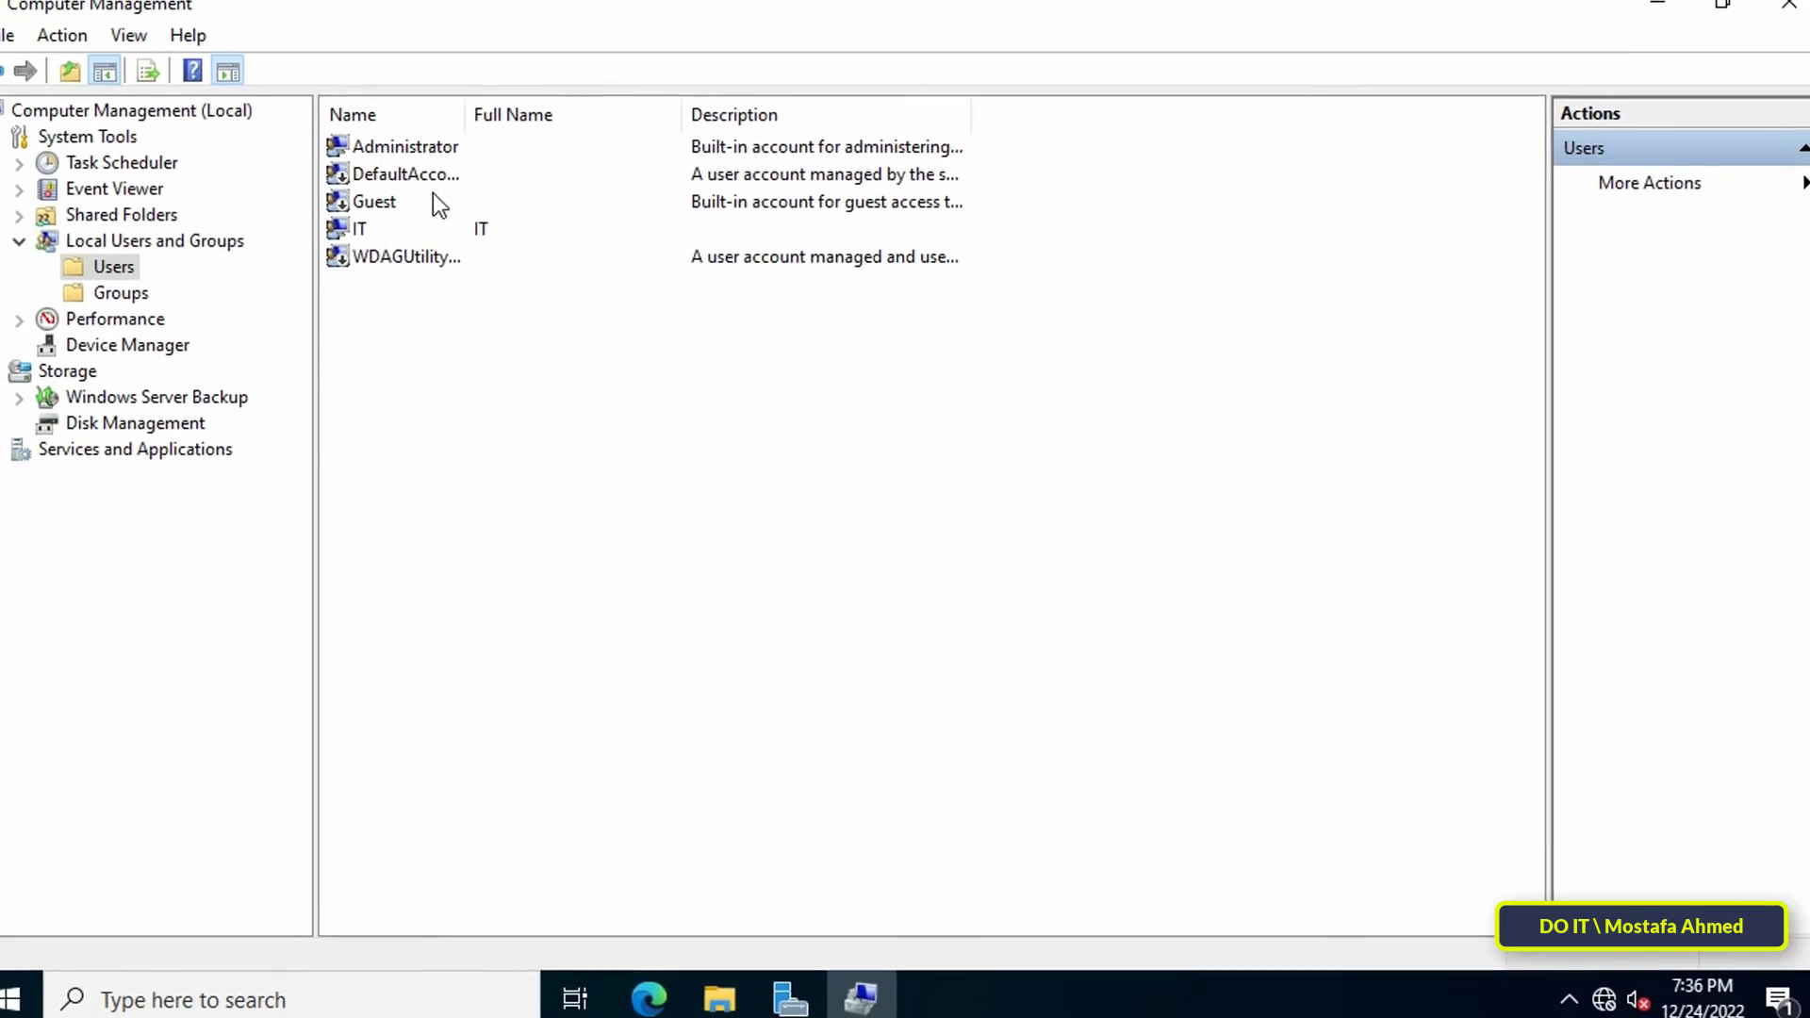
click(371, 237)
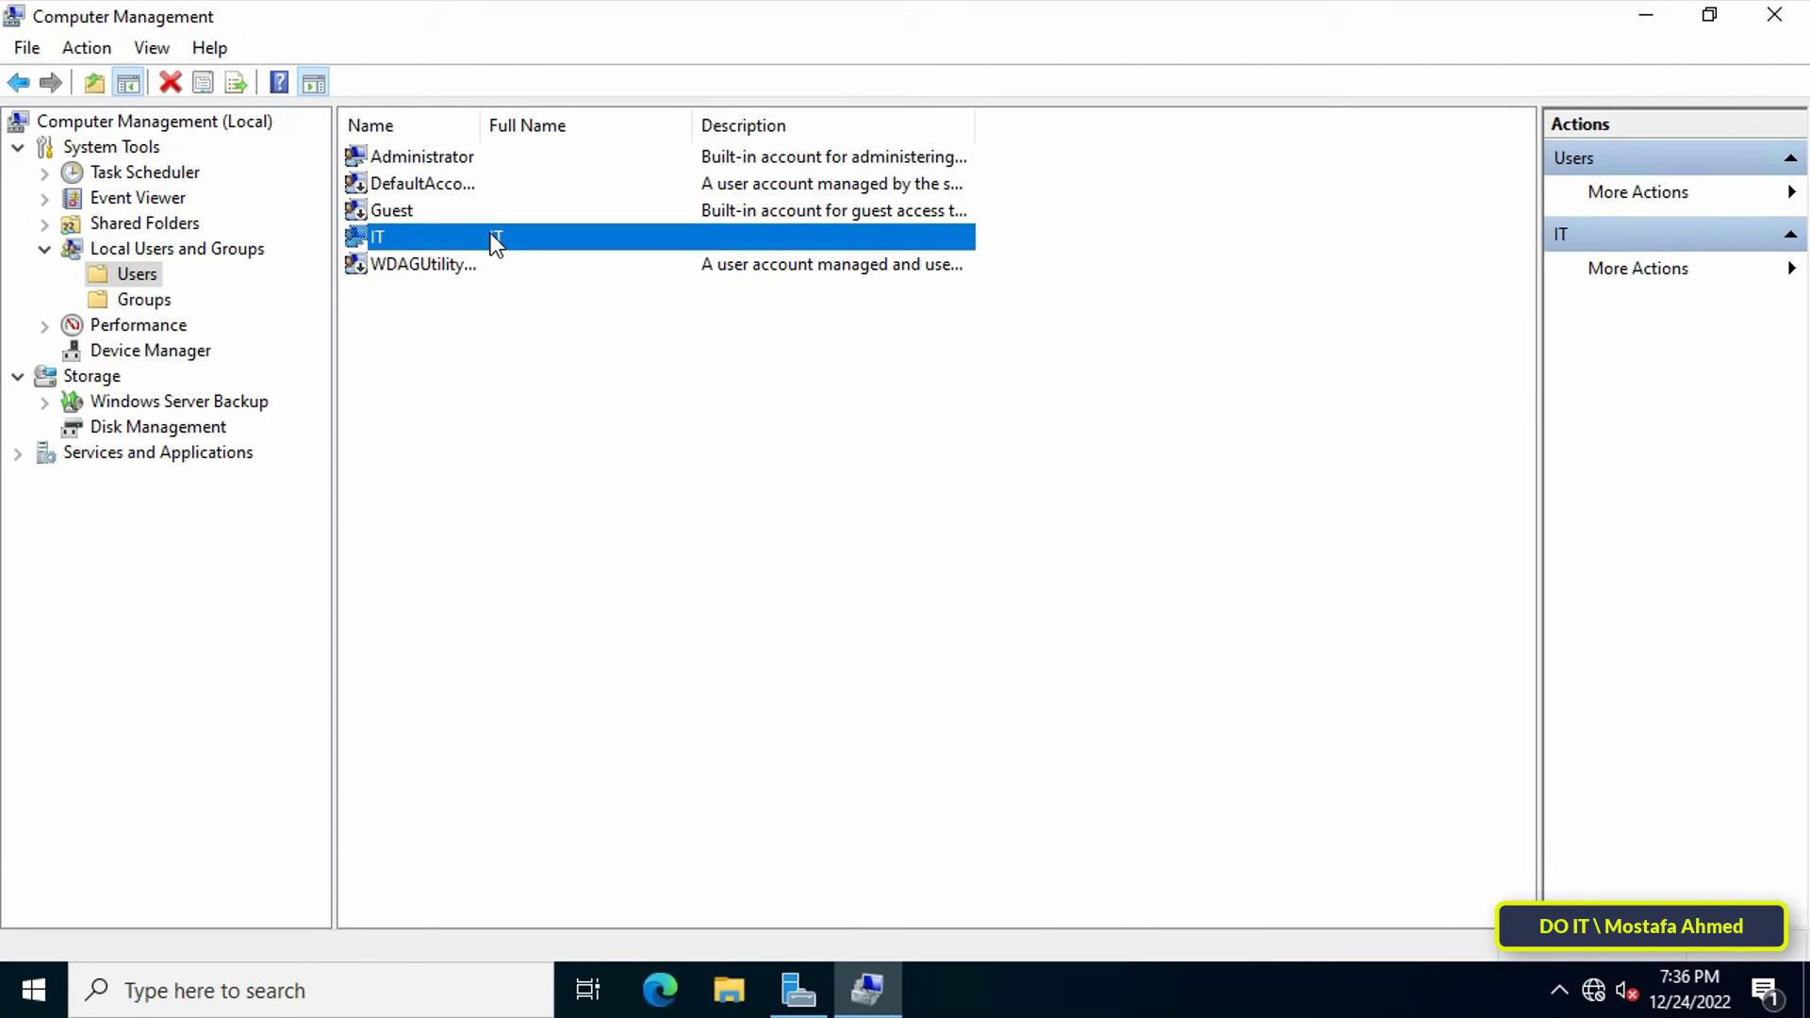